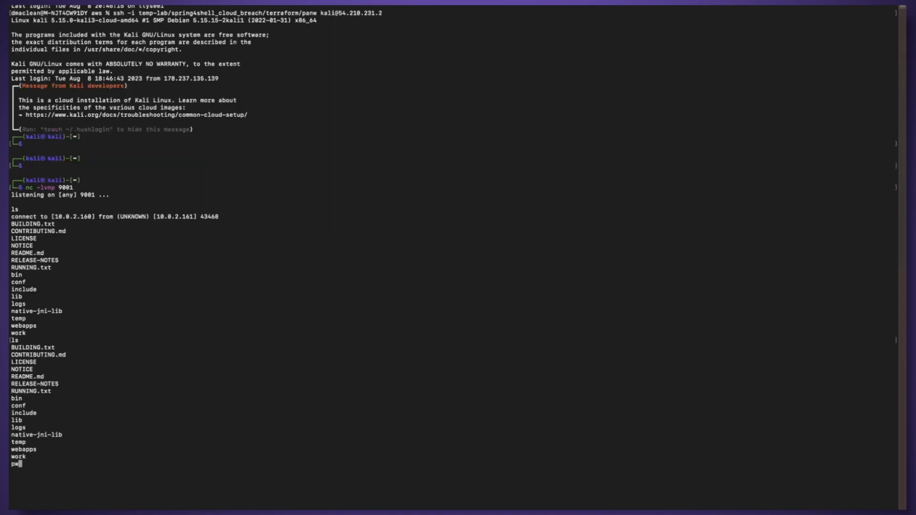
# Run pwd and whoami in the netcat shell, then list the tomcat directory with ls -l.
pyautogui.press('Return')
pyautogui.write('whoa')
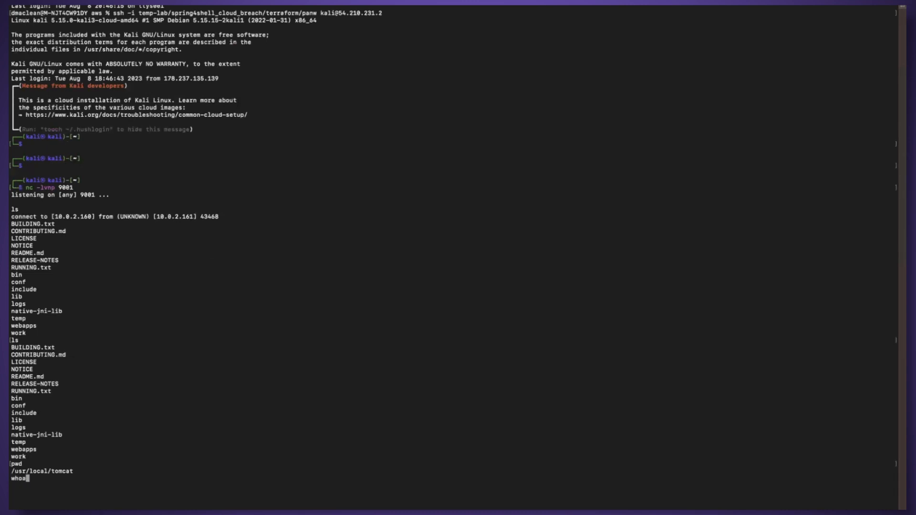
pyautogui.press('Return')
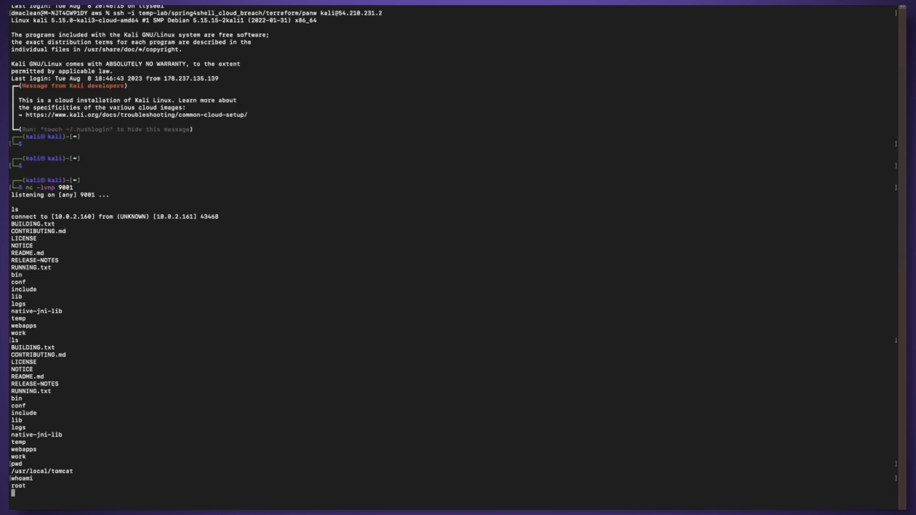
pyautogui.write('ls -la')
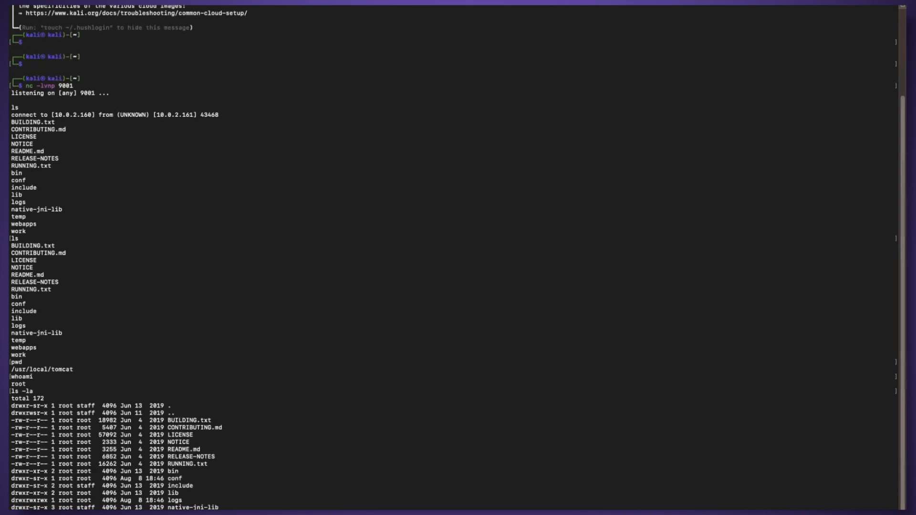
pyautogui.moveTo(309, 123)
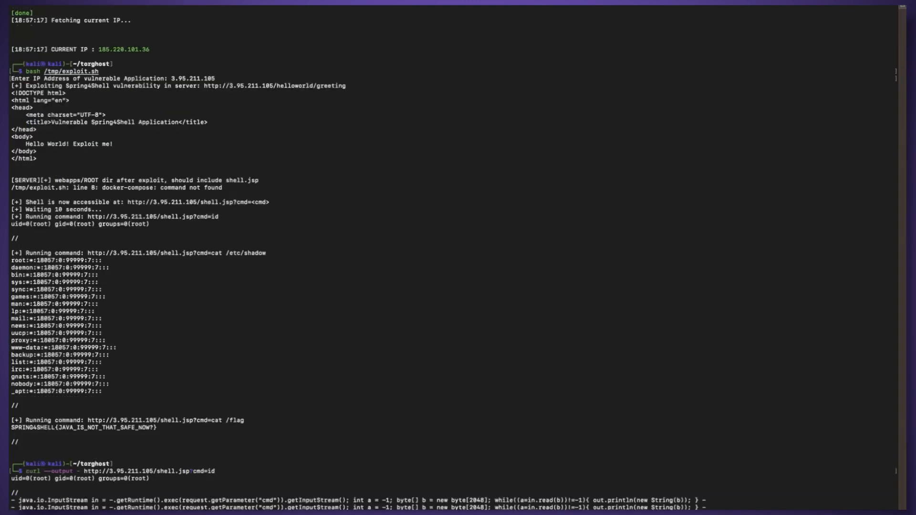
pyautogui.moveTo(151, 483)
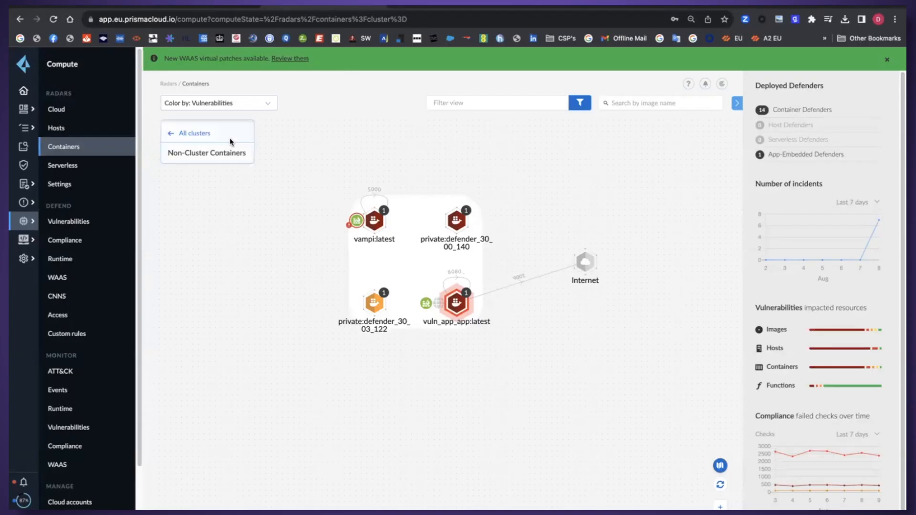
# Review vuln_app_app:latest's vulnerability details and its image layers from the container radar.
pyautogui.click(455, 304)
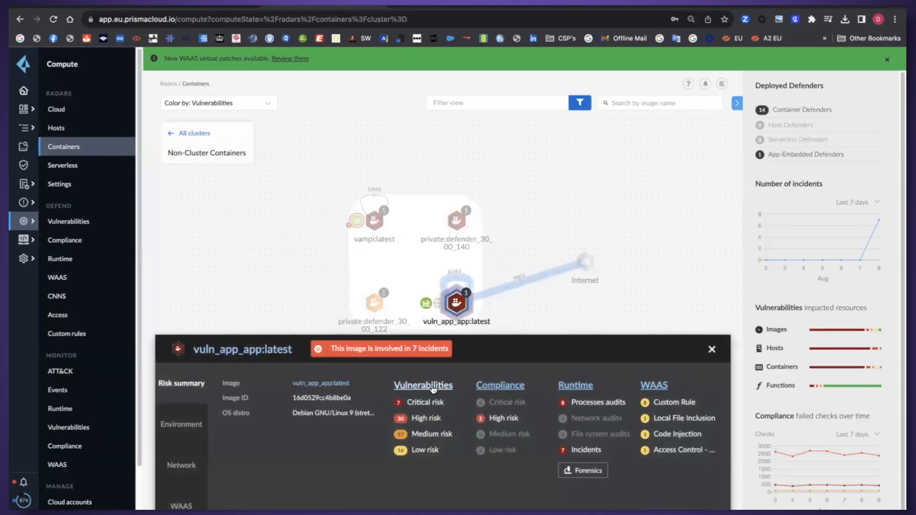
pyautogui.click(422, 384)
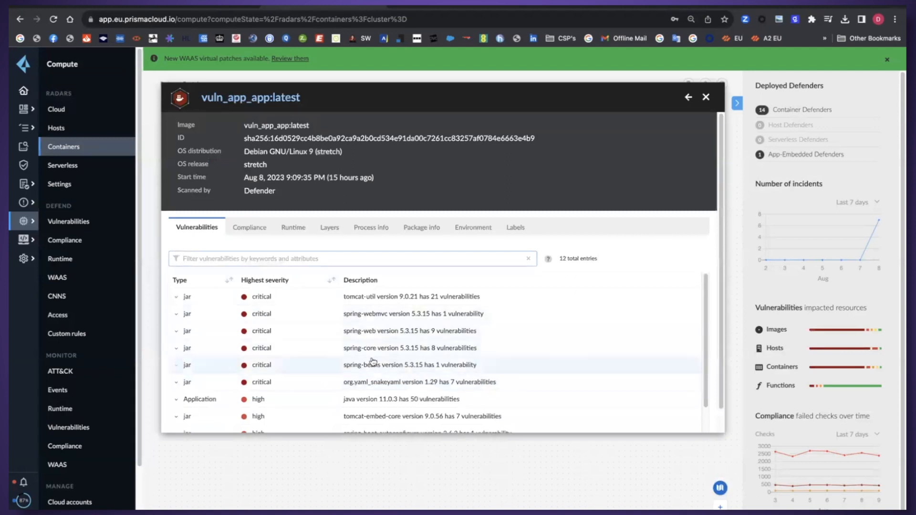
pyautogui.moveTo(330, 228)
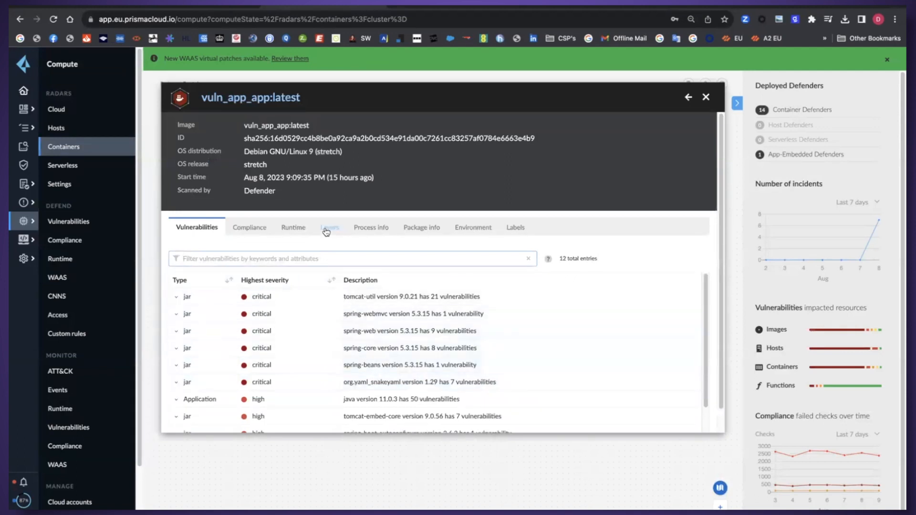
pyautogui.click(329, 227)
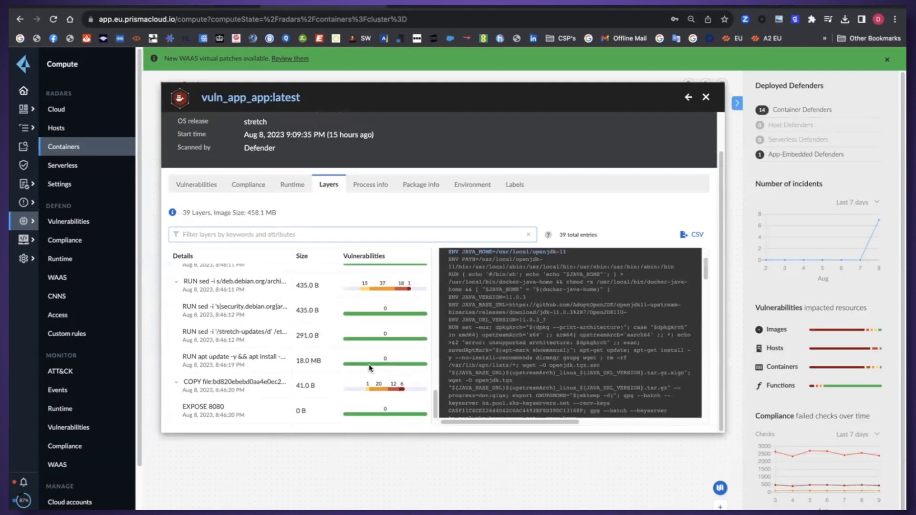
pyautogui.scroll(-3)
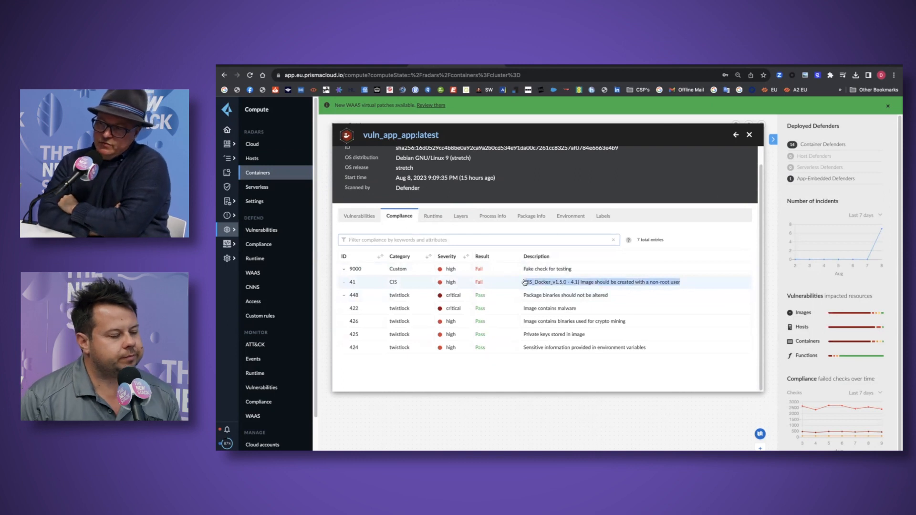
# Expand the failed CIS check requiring the image to run as a non-root user.
pyautogui.click(345, 282)
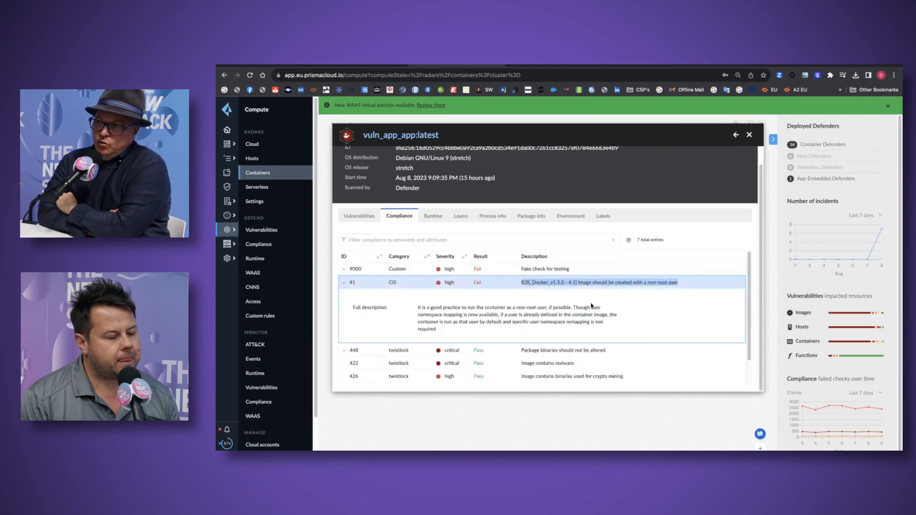
pyautogui.moveTo(655, 340)
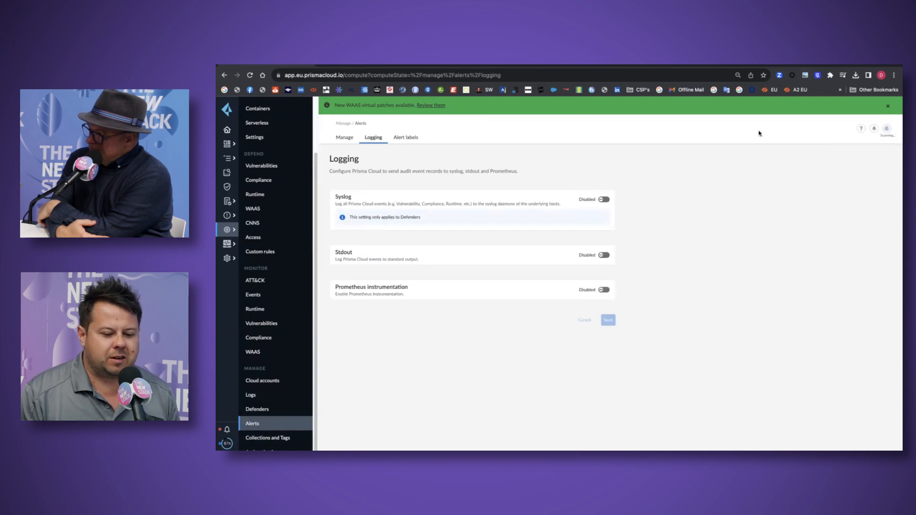
# Start a new alert profile, browse the provider choices, and dismiss it without saving.
pyautogui.click(344, 137)
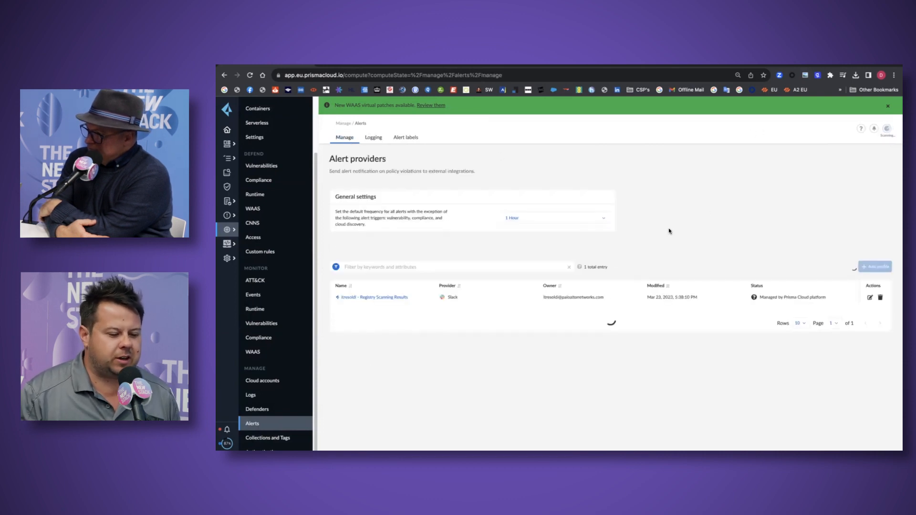
pyautogui.click(875, 266)
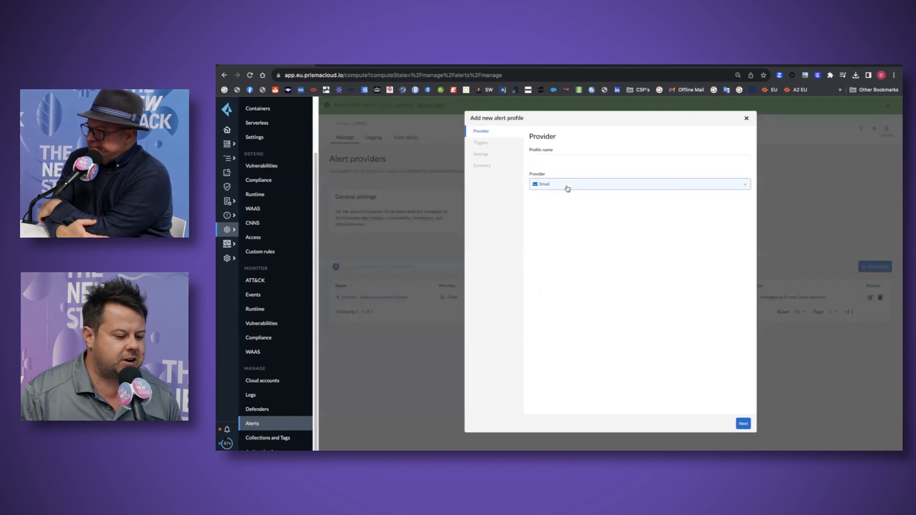
pyautogui.click(638, 184)
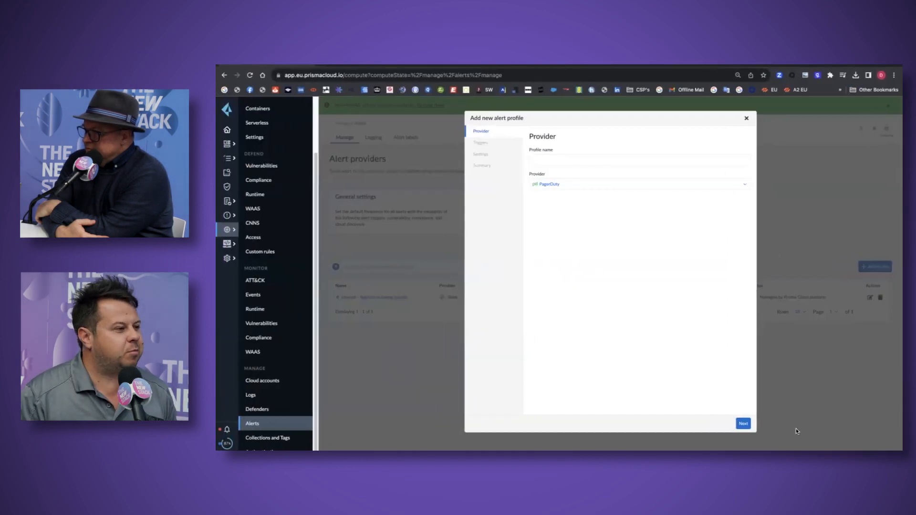
pyautogui.click(746, 119)
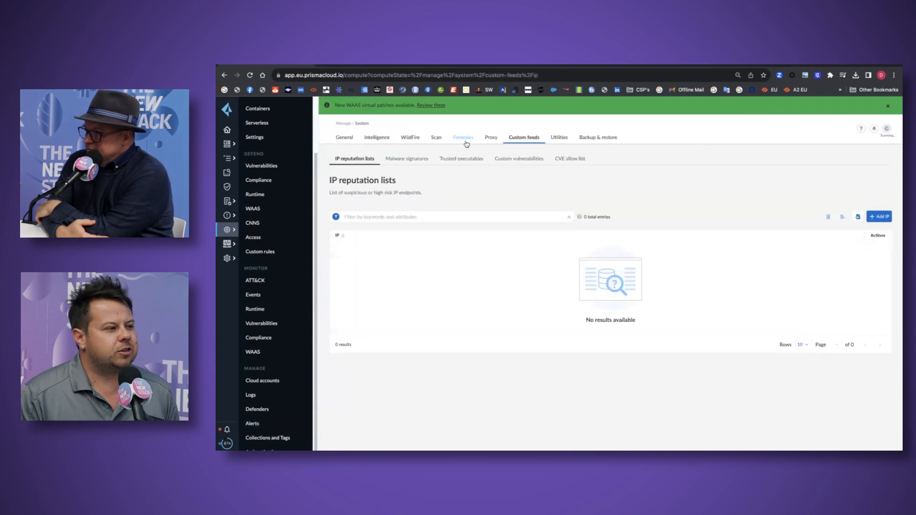
# Browse the custom feeds for malware signatures, trusted executables and custom vulnerabilities.
pyautogui.click(406, 158)
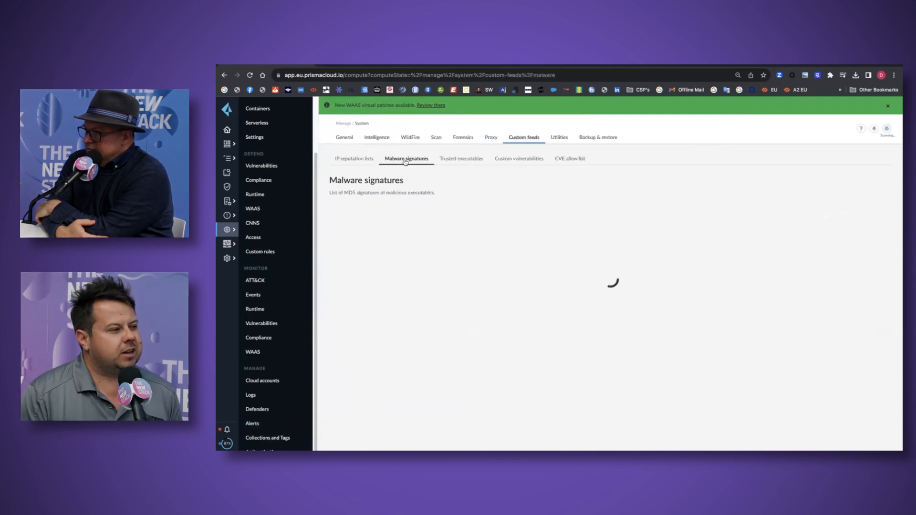
pyautogui.click(461, 158)
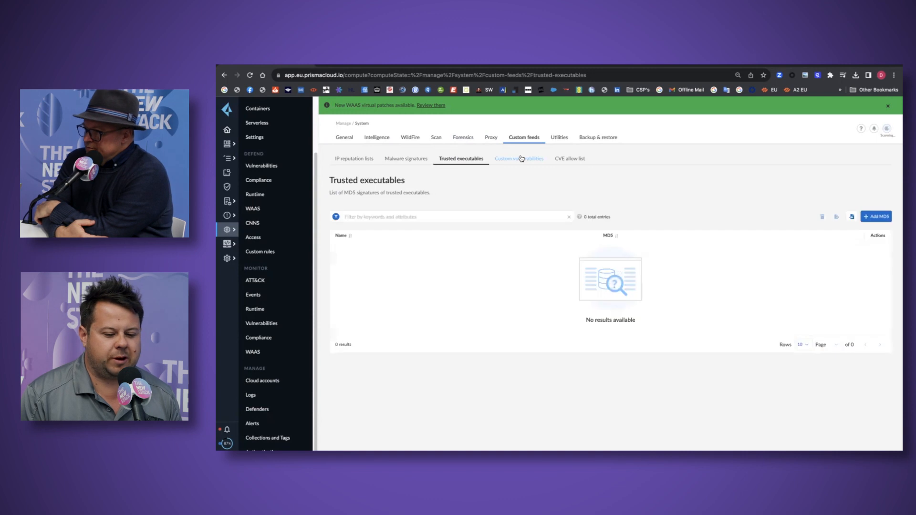
pyautogui.click(377, 137)
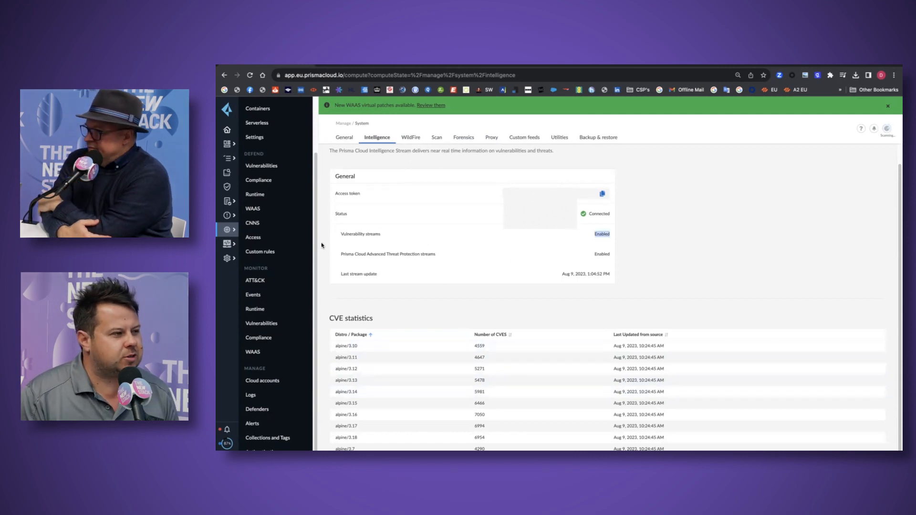
pyautogui.scroll(3)
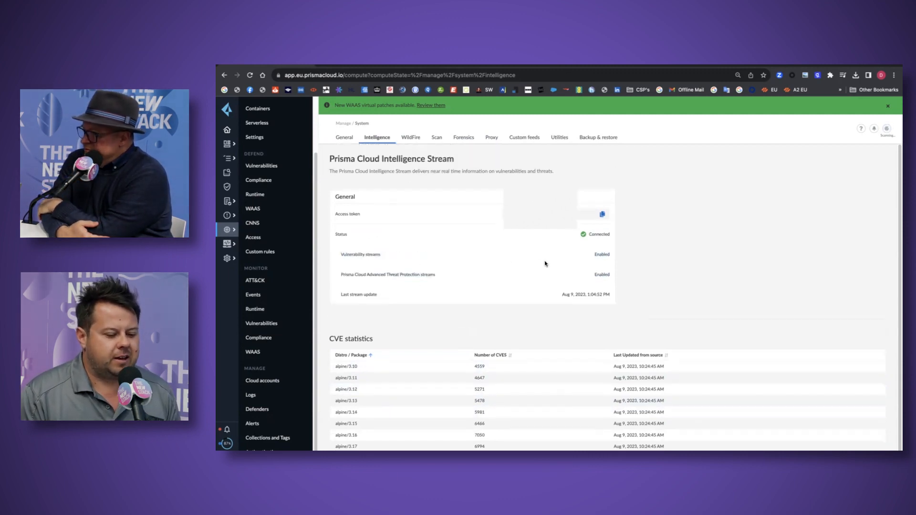
pyautogui.moveTo(709, 168)
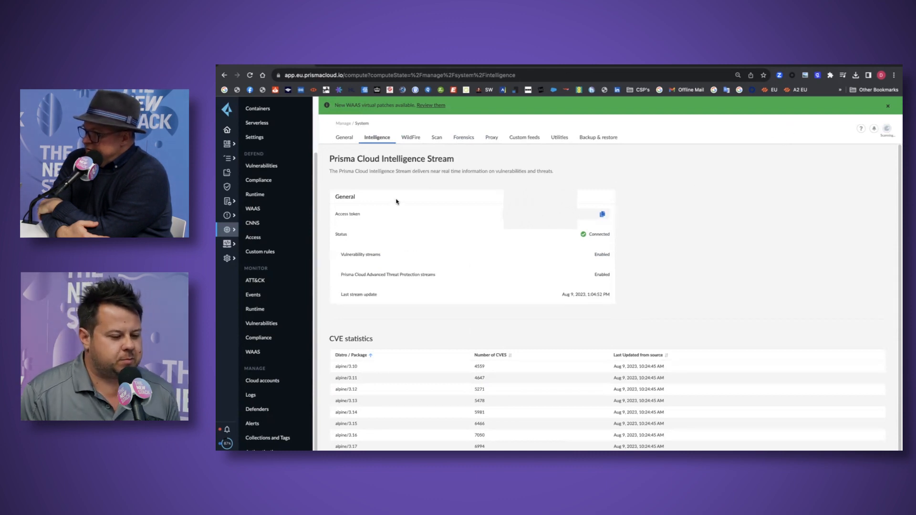
# Review the WildFire settings and bring up the Spring4Shell runtime rule for editing.
pyautogui.click(410, 137)
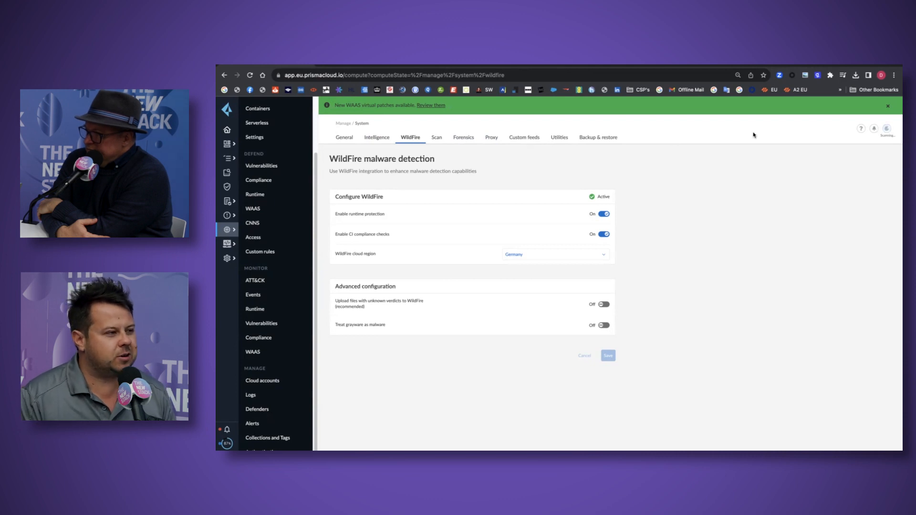
pyautogui.moveTo(785, 144)
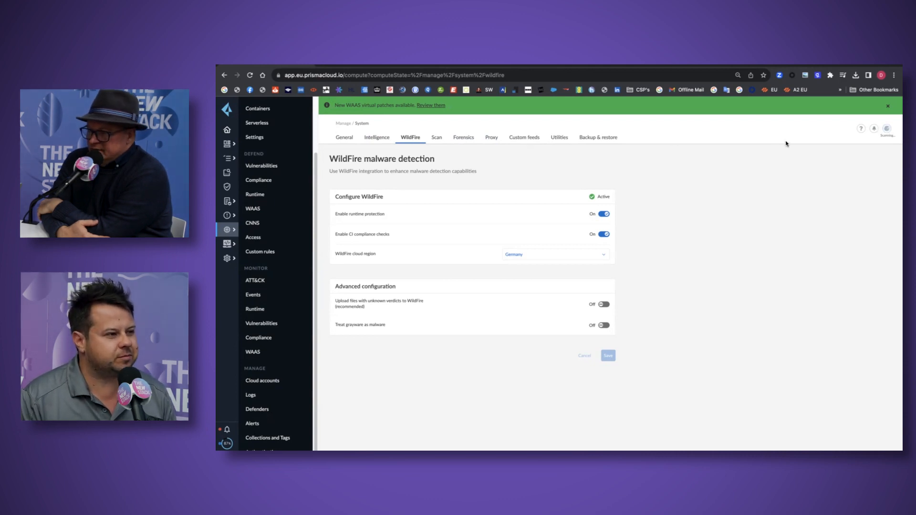
pyautogui.click(255, 193)
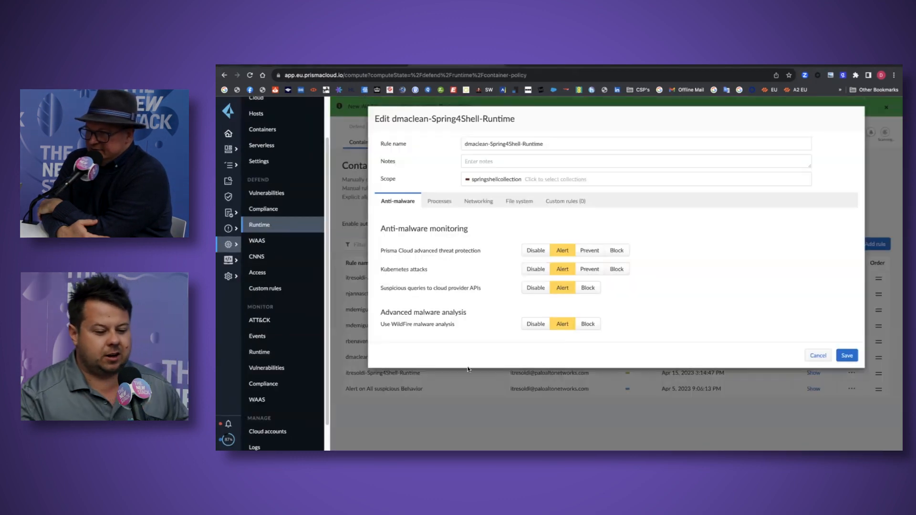
# Set Reverse shell attacks to Block in the rule's process protections and save the rule.
pyautogui.click(439, 201)
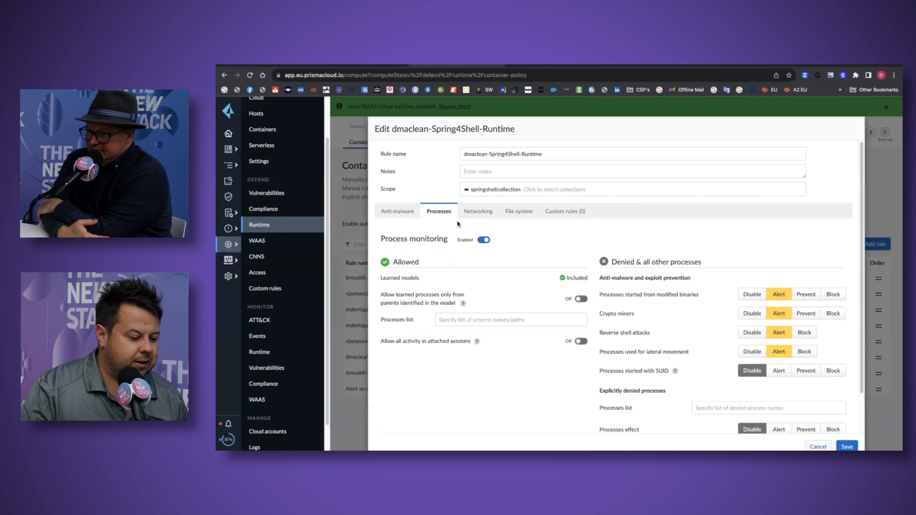
pyautogui.moveTo(734, 344)
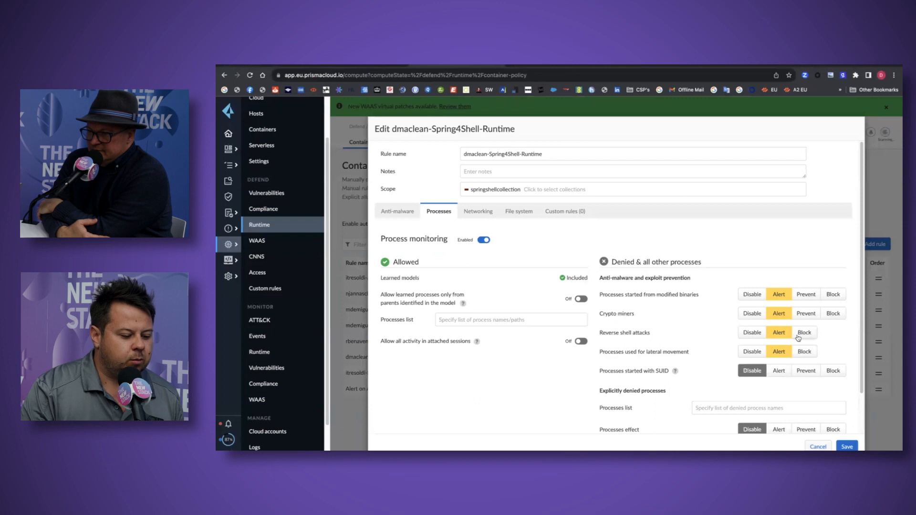
pyautogui.click(805, 332)
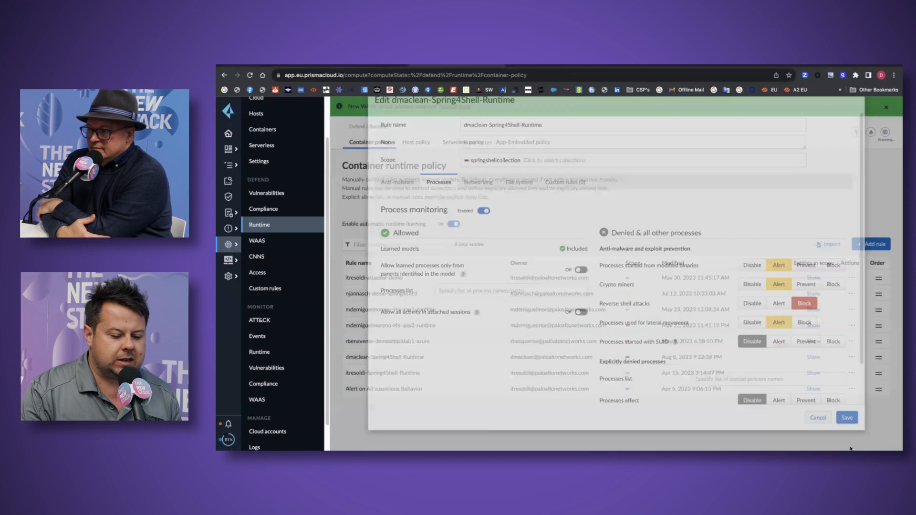
pyautogui.click(818, 417)
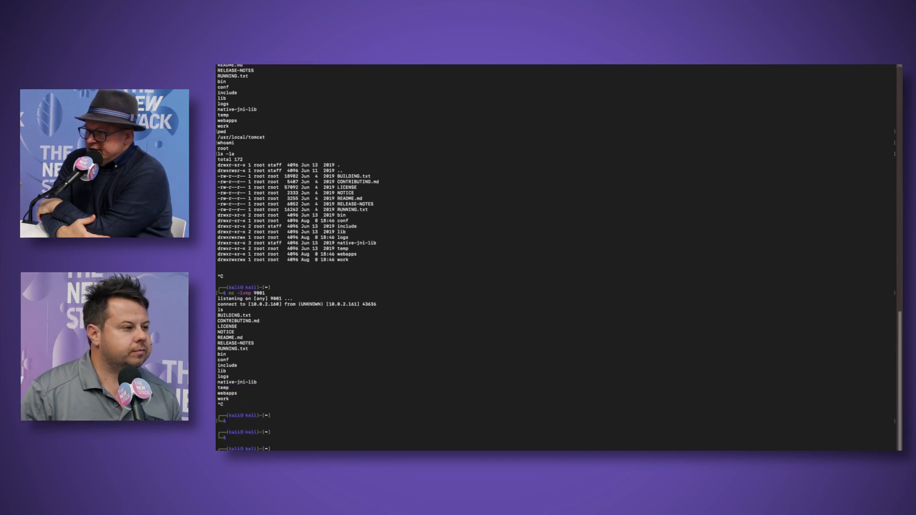
# Scroll through the earlier terminal output before starting the port 9001 listener.
pyautogui.scroll(-3)
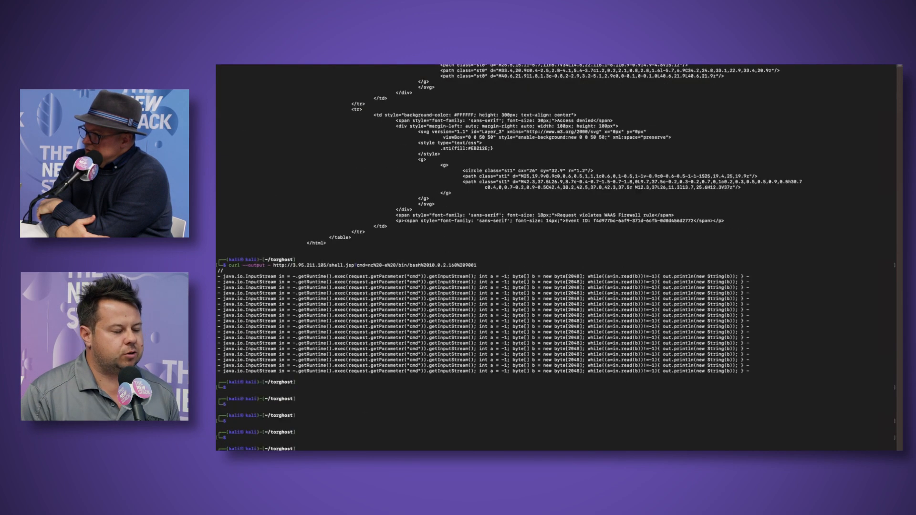
pyautogui.scroll(-3)
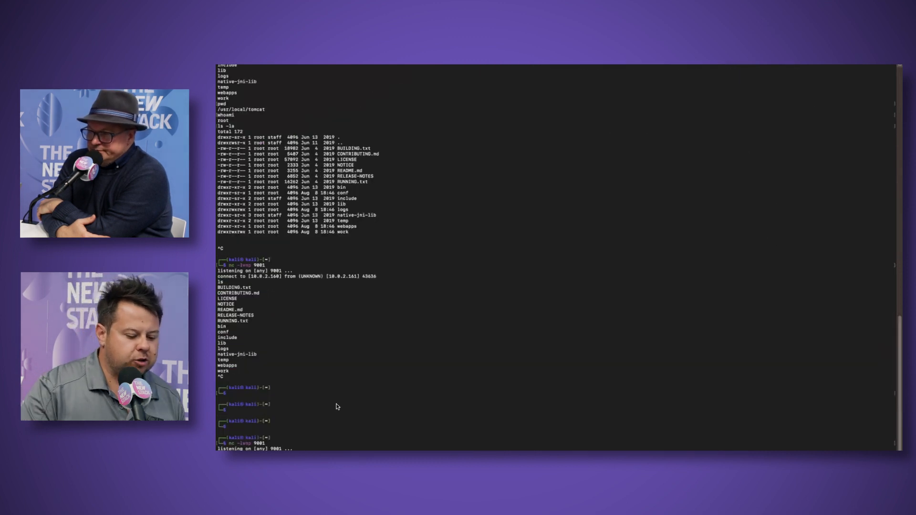
pyautogui.scroll(-3)
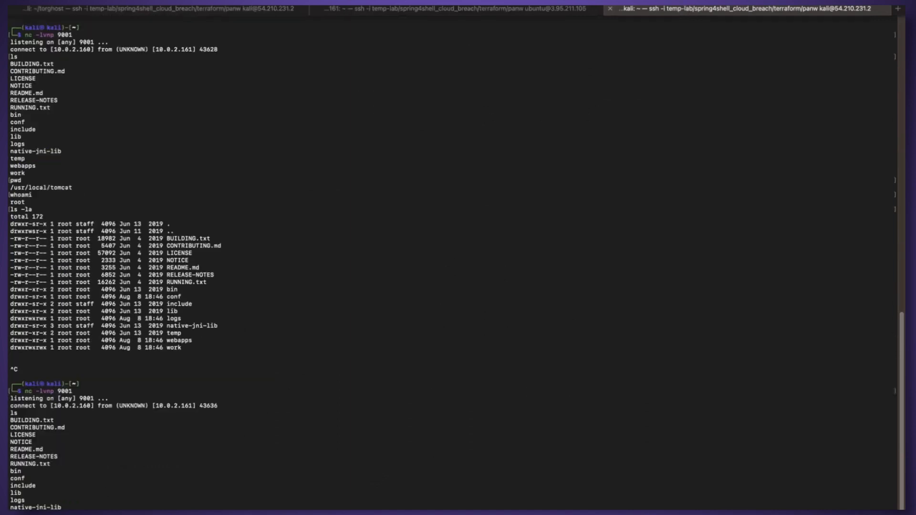
# Review the empty curl and exploit.sh replies, then return to the Prisma Cloud containers radar.
pyautogui.scroll(3)
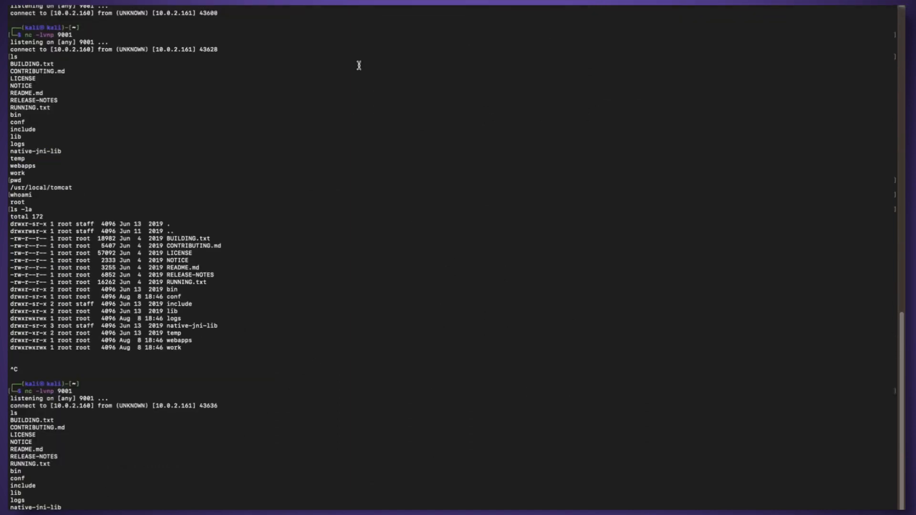
pyautogui.moveTo(334, 387)
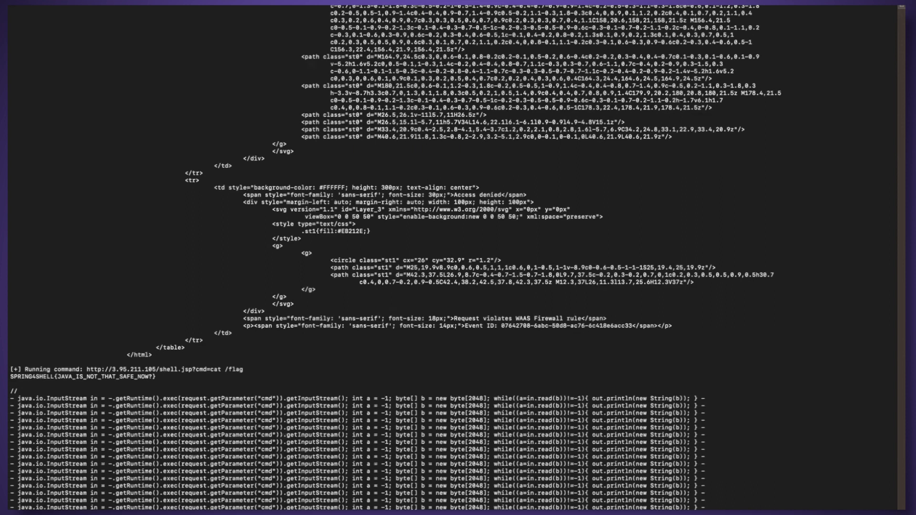
pyautogui.scroll(-3)
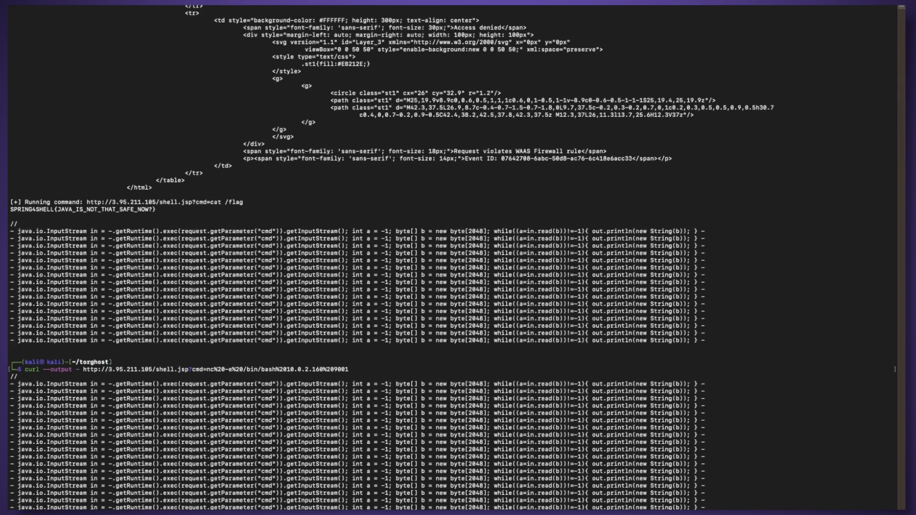
pyautogui.scroll(-3)
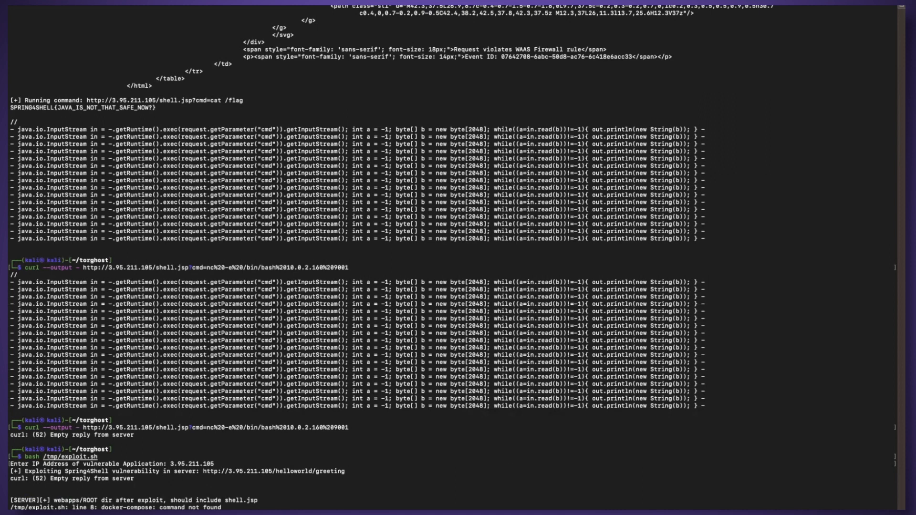
pyautogui.scroll(3)
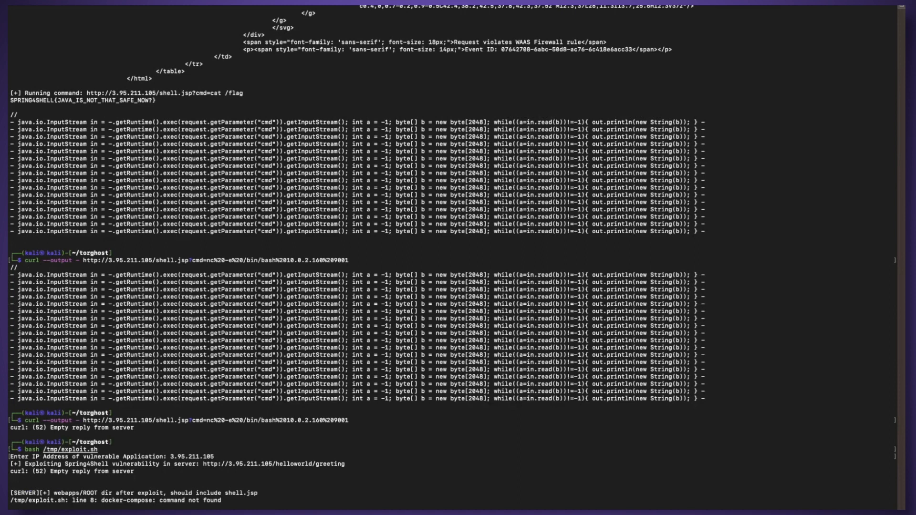
pyautogui.scroll(-3)
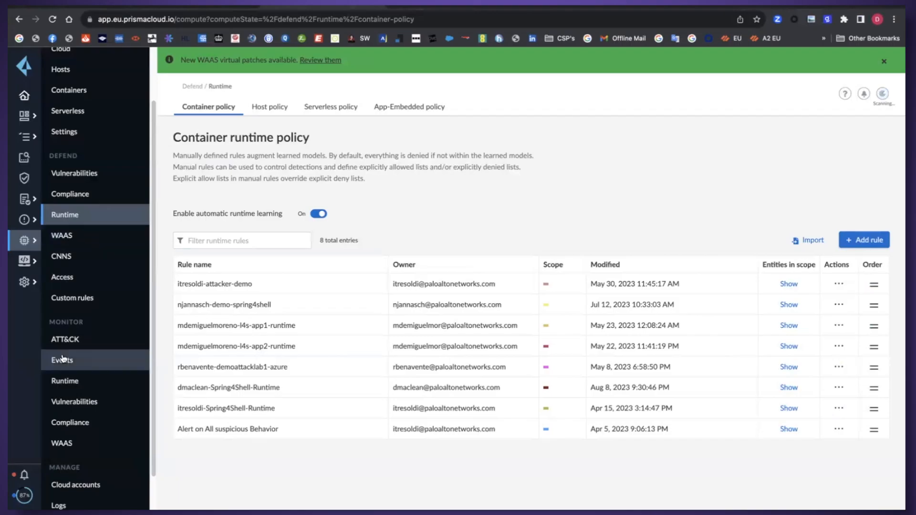
pyautogui.scroll(3)
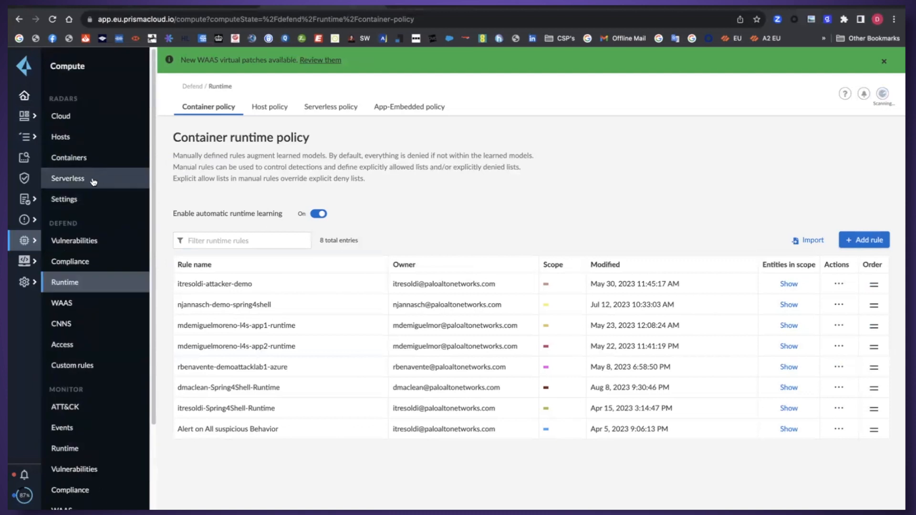
pyautogui.click(69, 158)
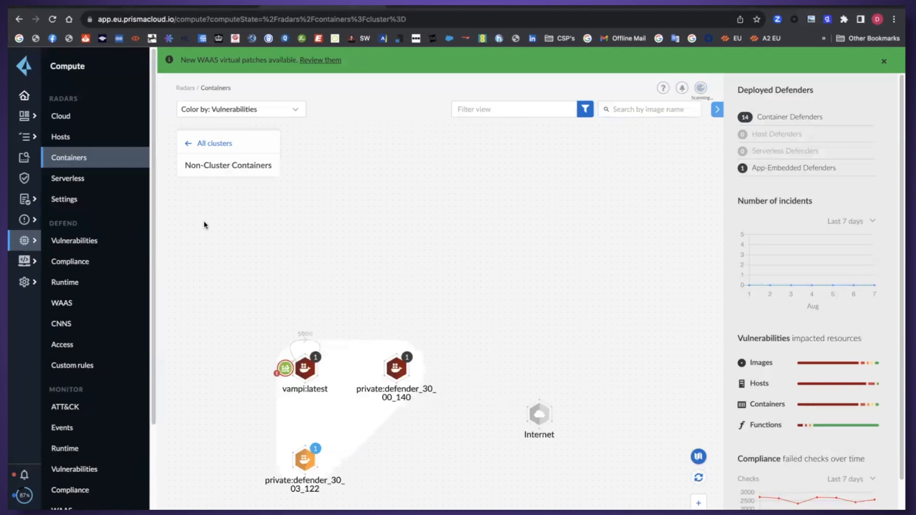
# Go to Monitor > Runtime to list the active reverse shell incidents.
pyautogui.scroll(-3)
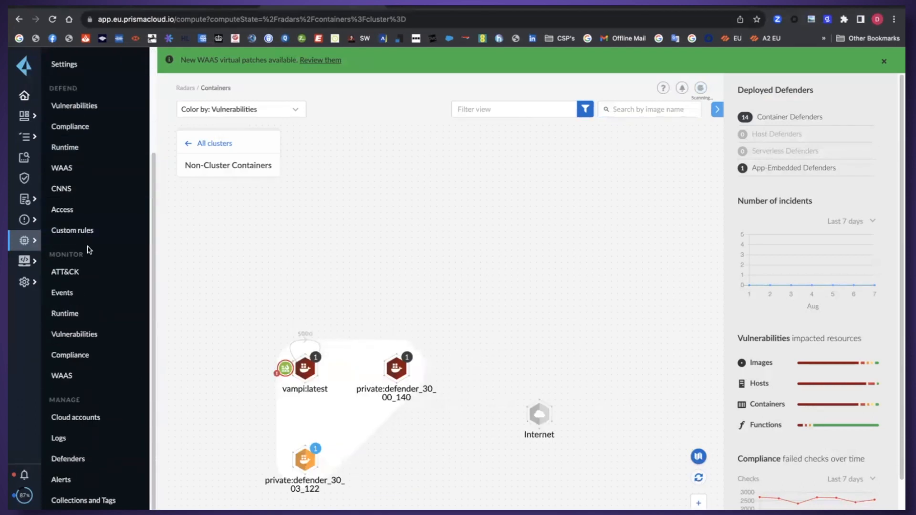
pyautogui.click(65, 313)
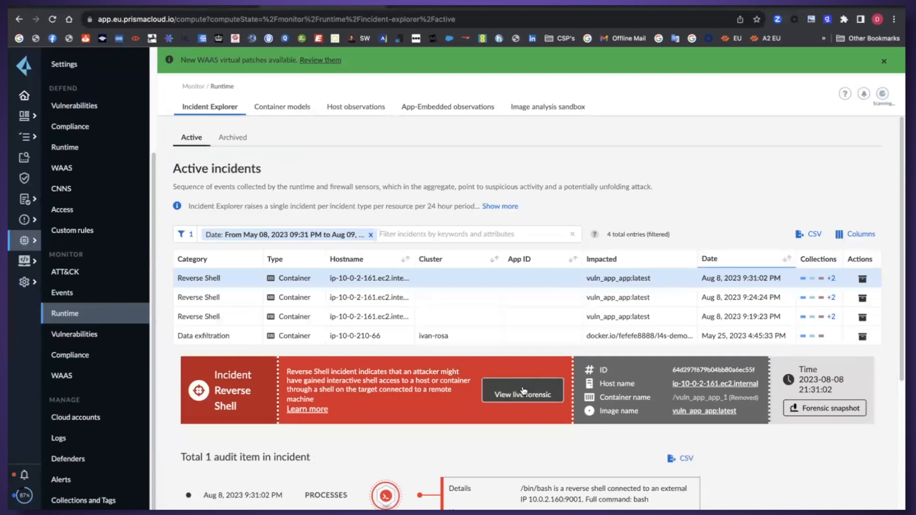
pyautogui.click(522, 389)
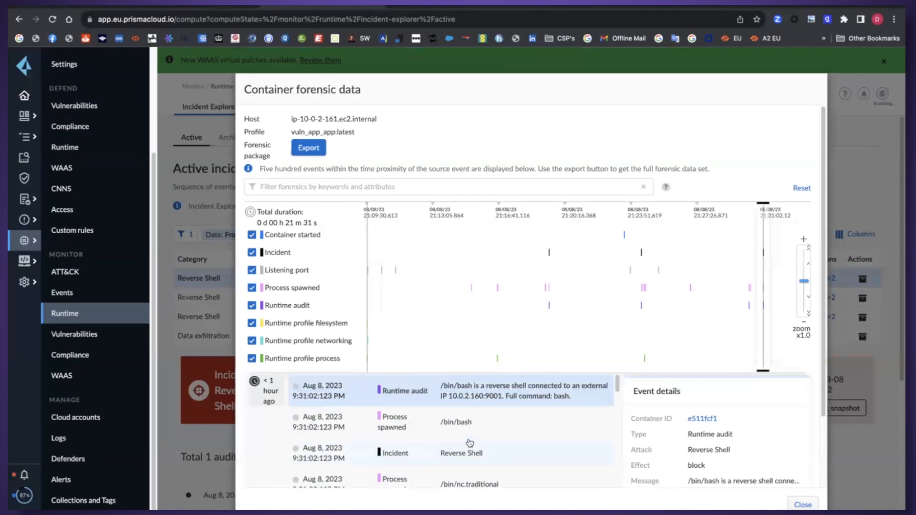
pyautogui.moveTo(514, 401)
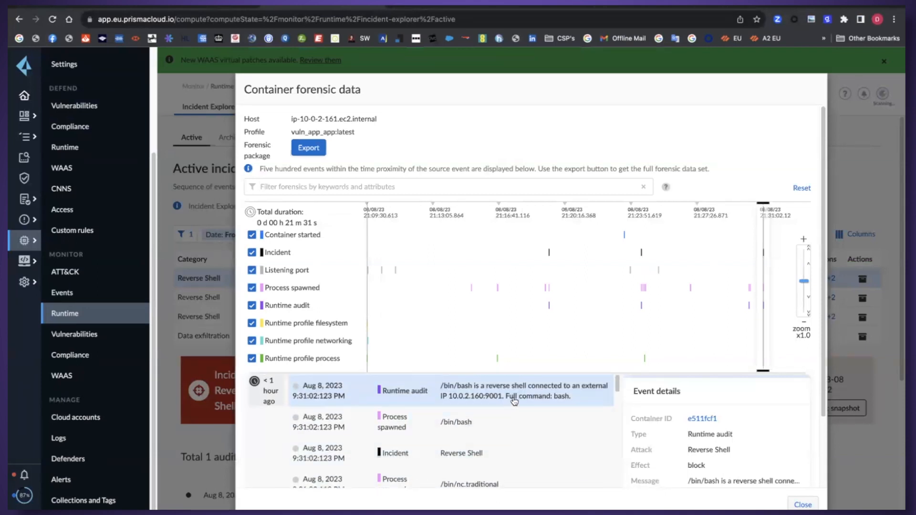
pyautogui.click(461, 453)
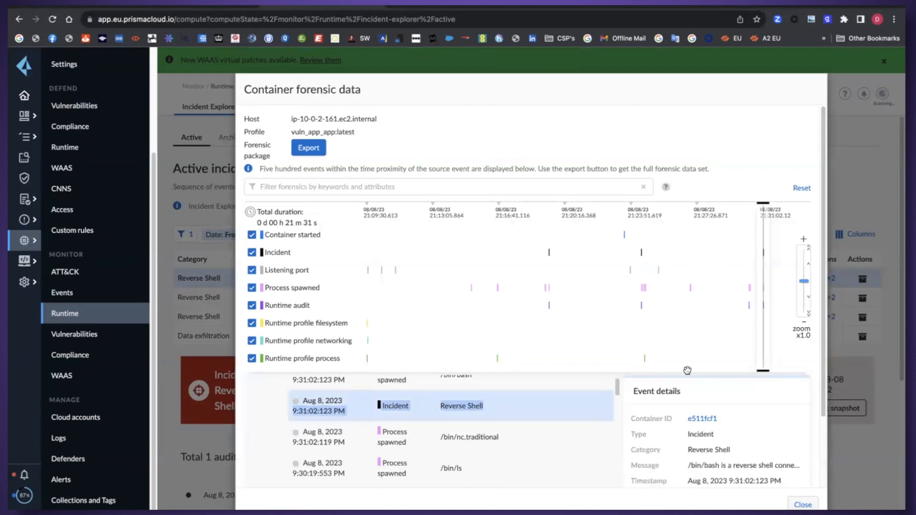
pyautogui.click(802, 504)
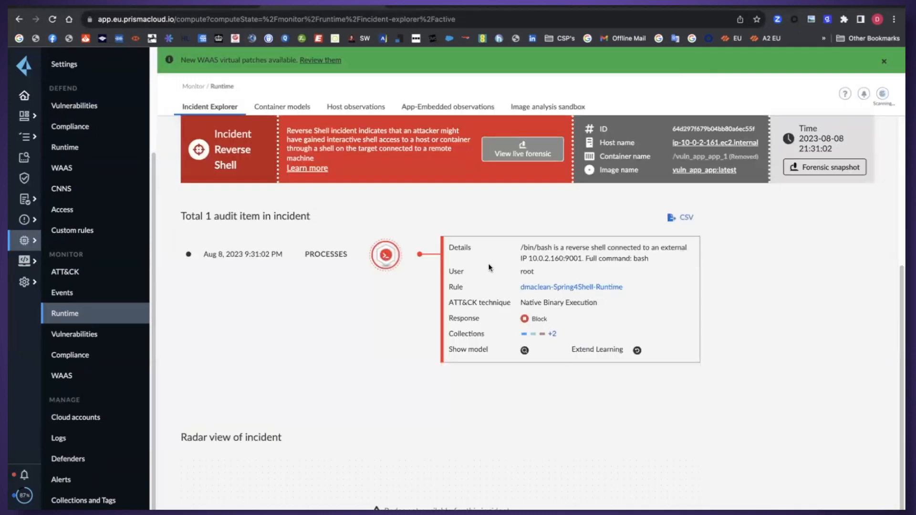
pyautogui.click(209, 106)
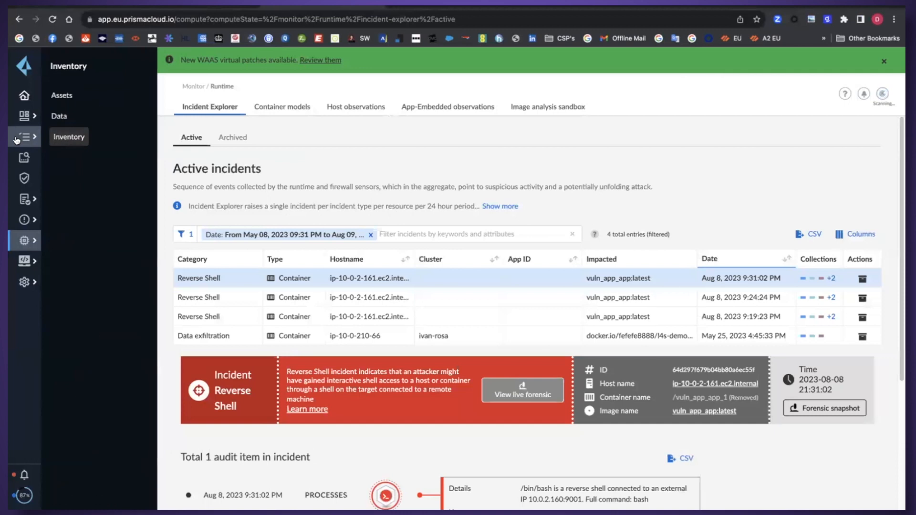
# Check vuln_app_app:latest's risk summary on the radar, then go to the container WAAS policy rules.
pyautogui.click(25, 157)
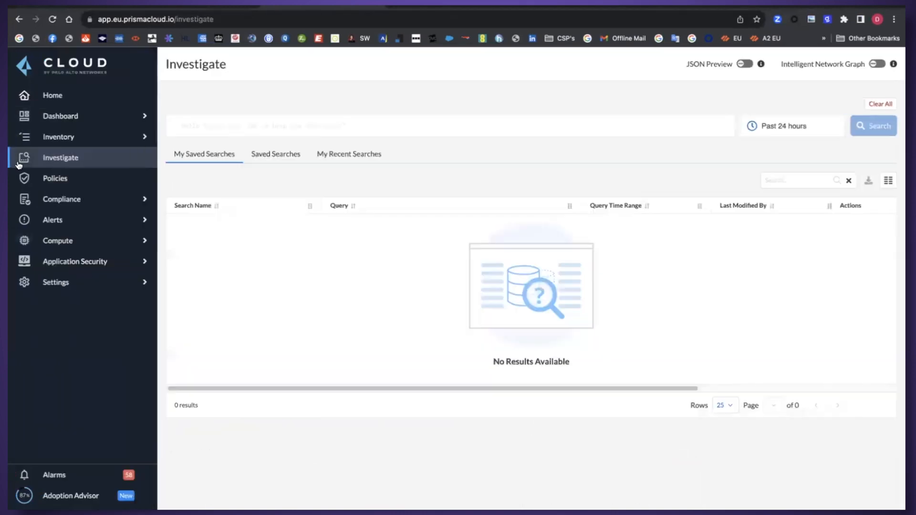
pyautogui.click(58, 240)
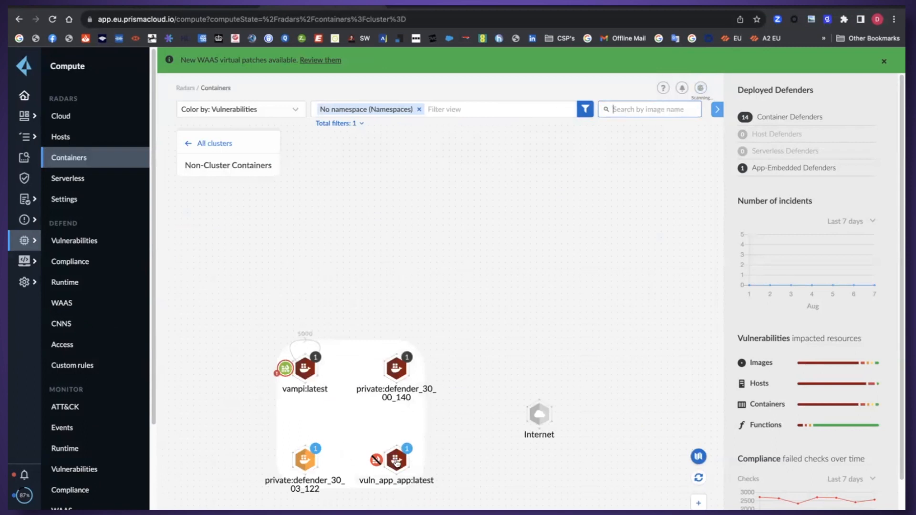
pyautogui.click(395, 461)
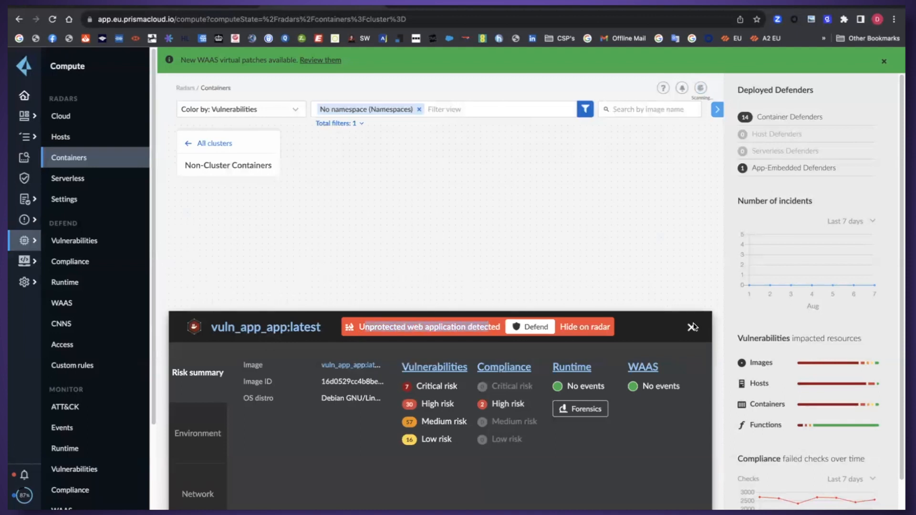
pyautogui.click(694, 326)
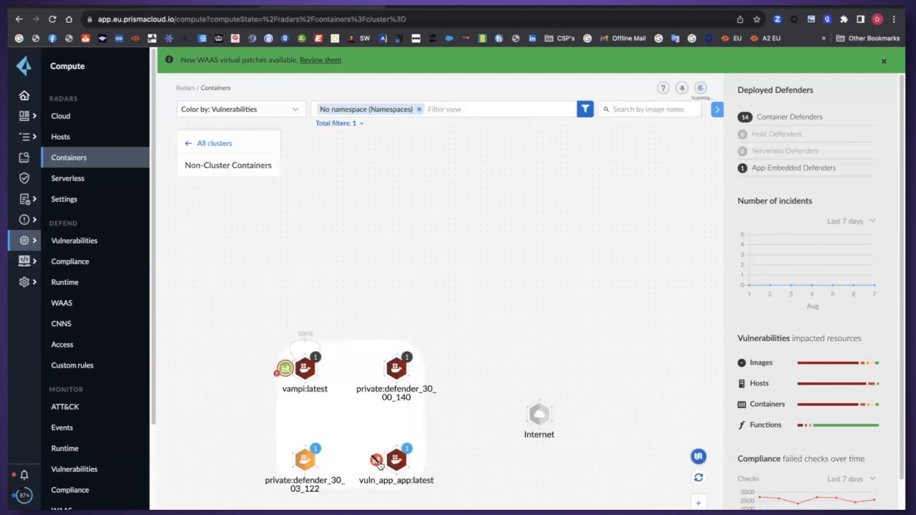
pyautogui.click(61, 303)
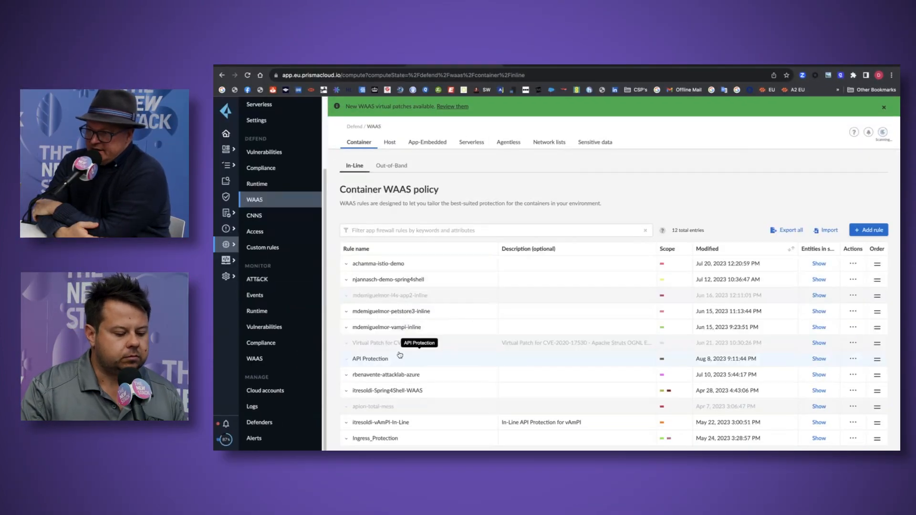
# Expand the API Protection rule and review the new app's App firewall protections without saving.
pyautogui.click(346, 358)
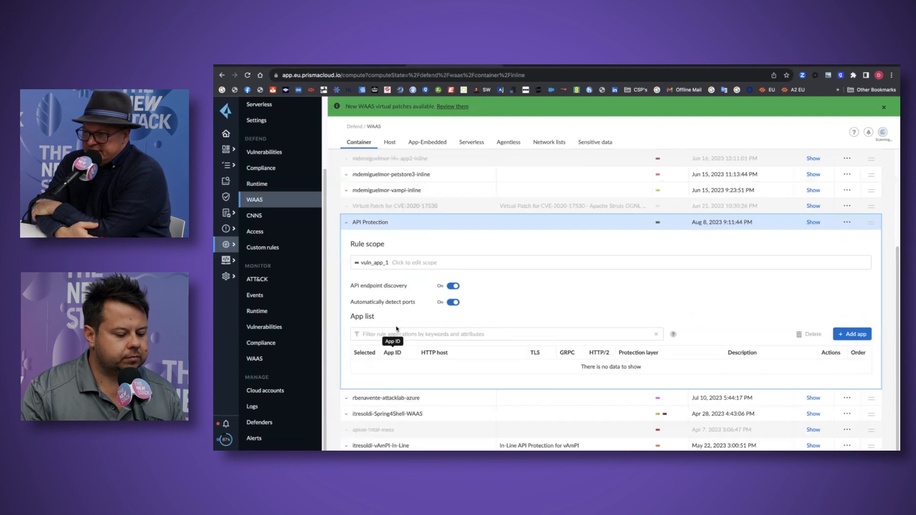
pyautogui.moveTo(499, 362)
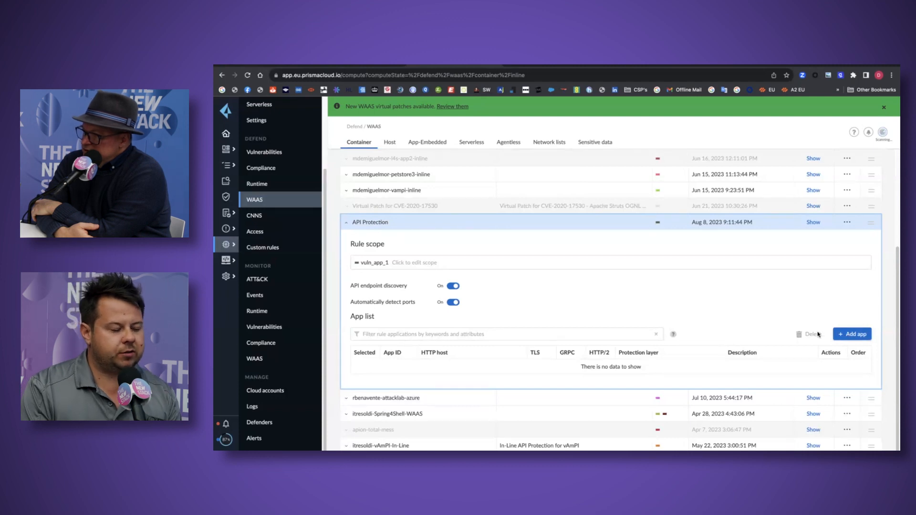
pyautogui.click(852, 334)
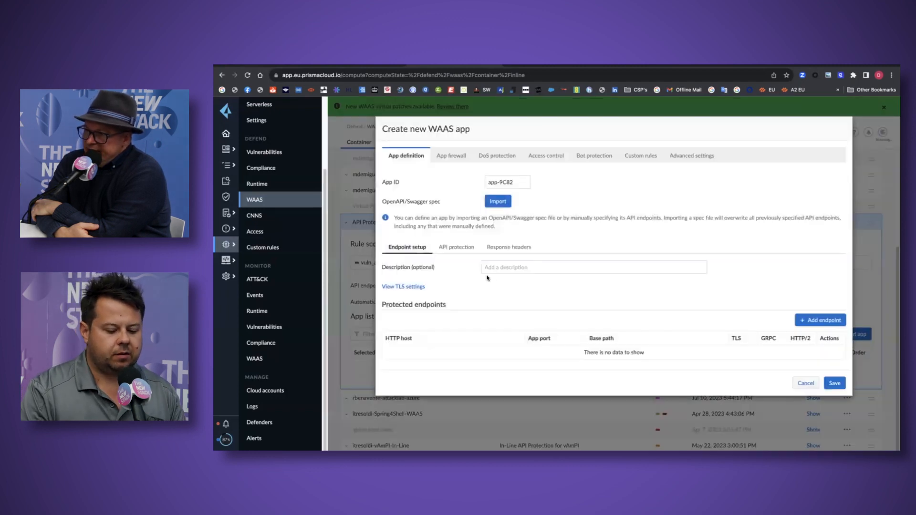
pyautogui.click(450, 156)
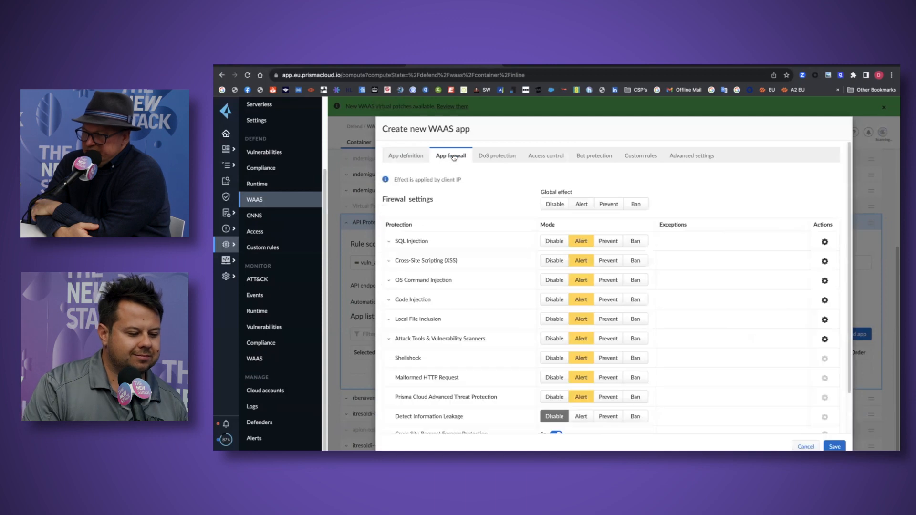
pyautogui.scroll(-3)
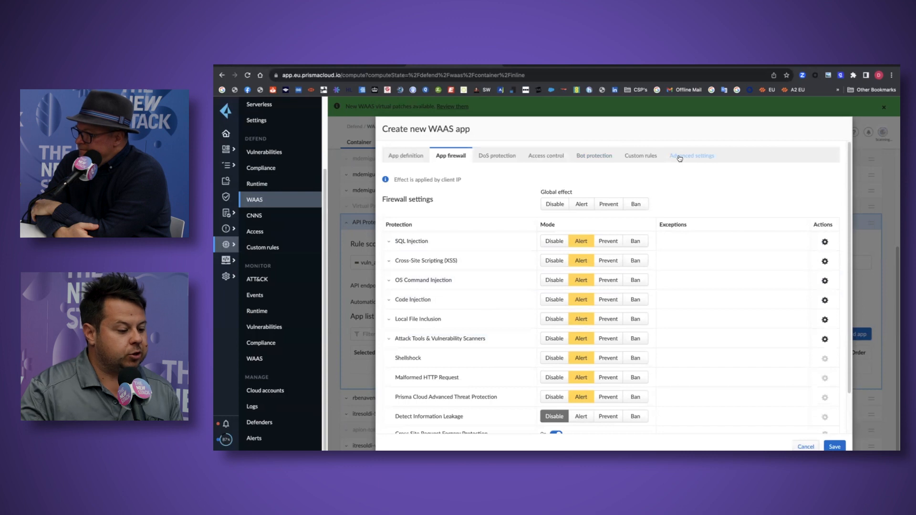
# Review the Custom rules tab, cancel the new app form and collapse the rule back to the container list.
pyautogui.click(639, 156)
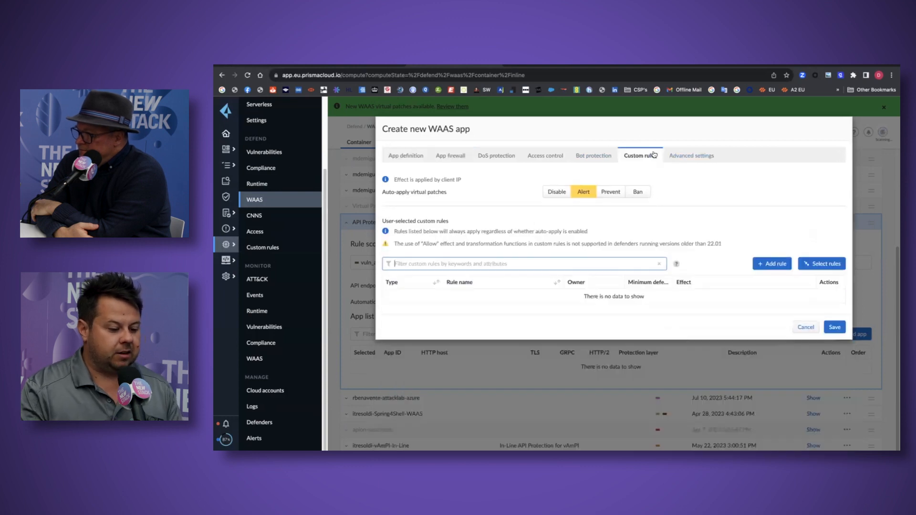
pyautogui.click(806, 327)
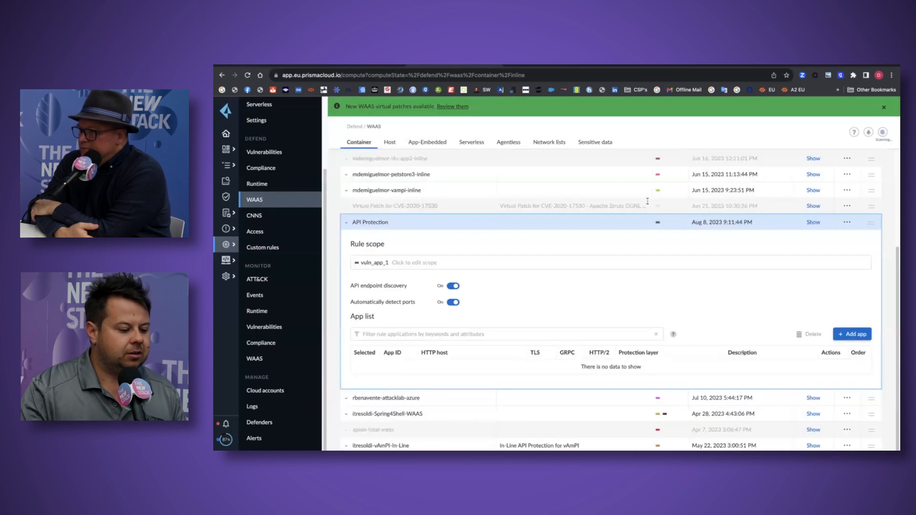
pyautogui.scroll(3)
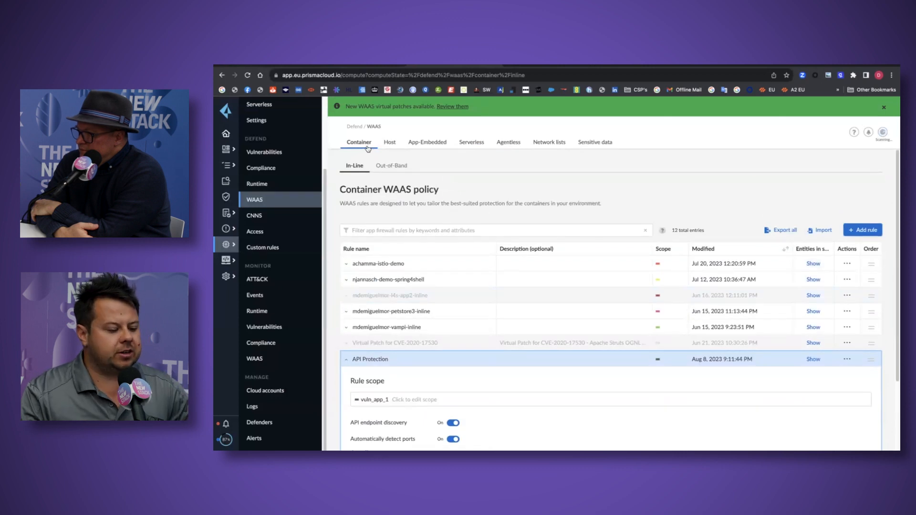
pyautogui.click(345, 359)
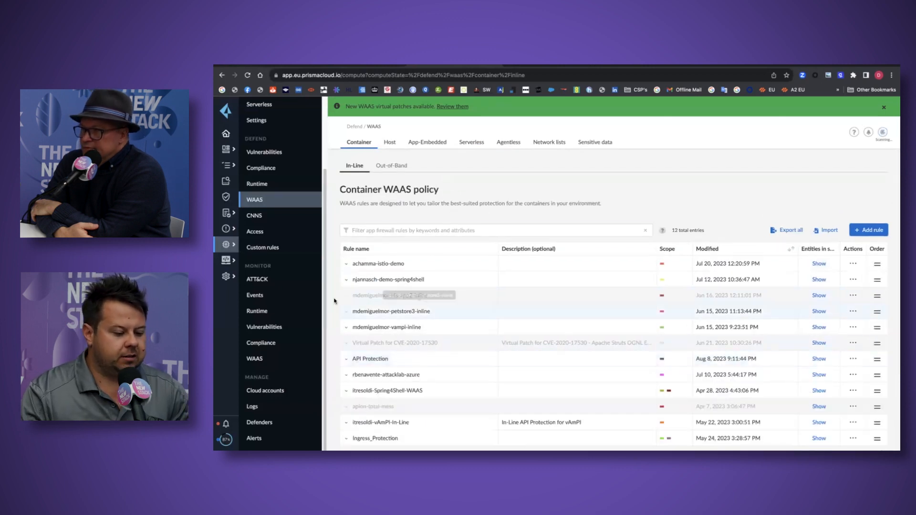
# Rerun the AWS-PAYG network flow search and view full details of the Suspicious IPs connection.
pyautogui.click(249, 165)
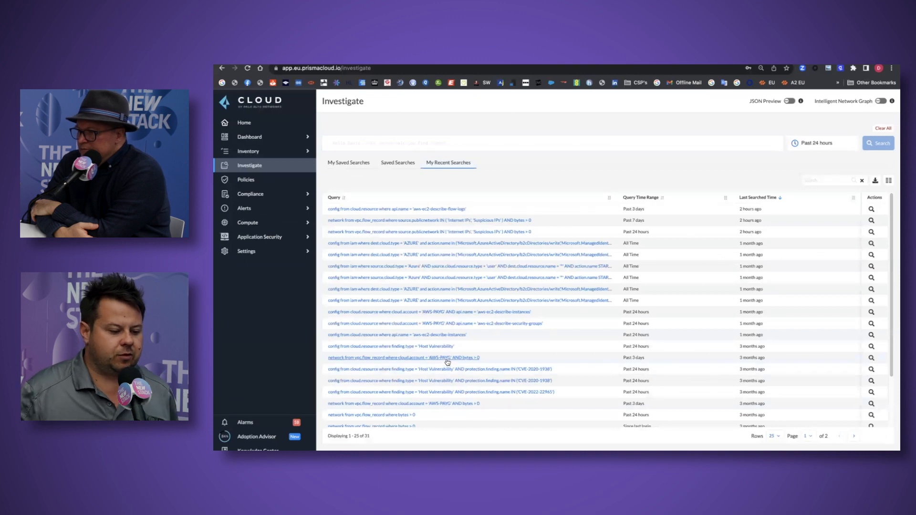
pyautogui.click(403, 357)
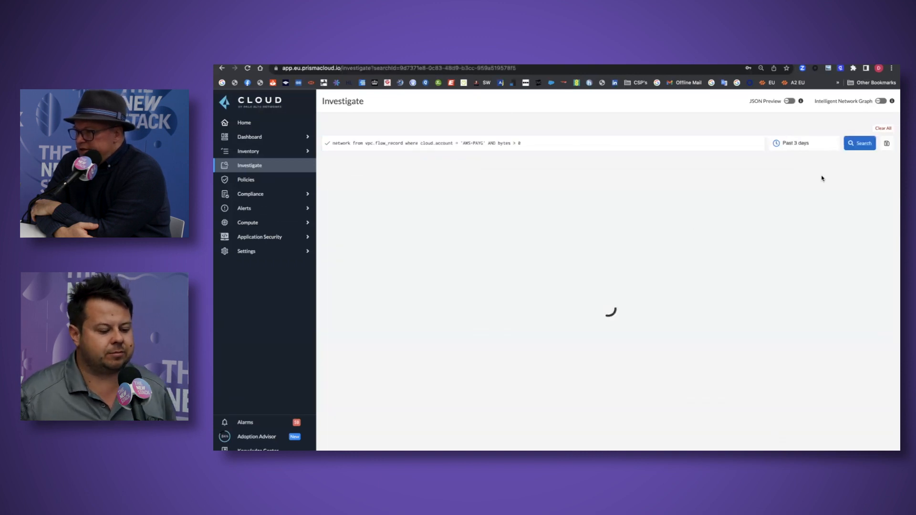
pyautogui.moveTo(805, 143)
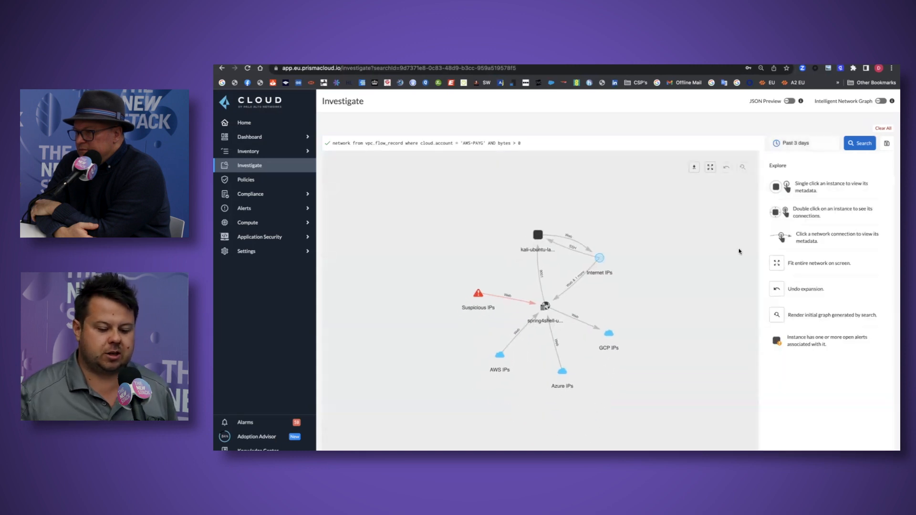
pyautogui.click(514, 300)
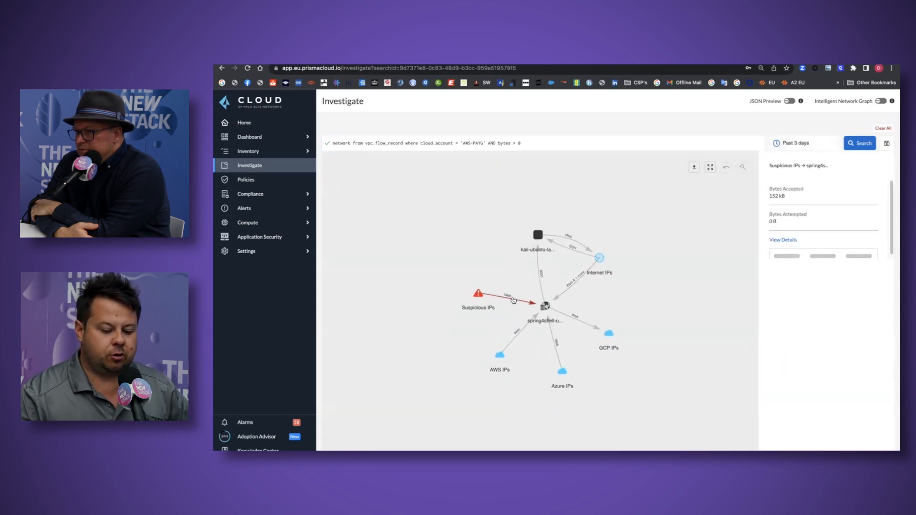
pyautogui.click(783, 240)
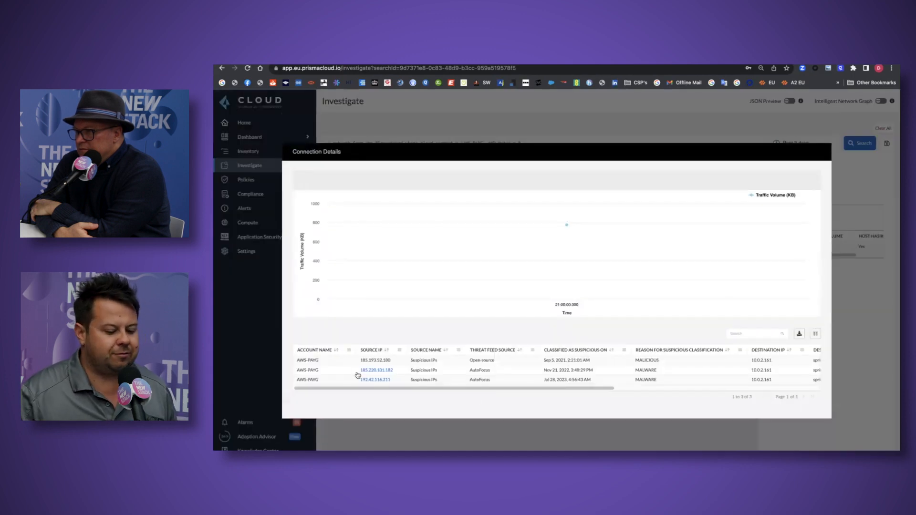
pyautogui.moveTo(566, 225)
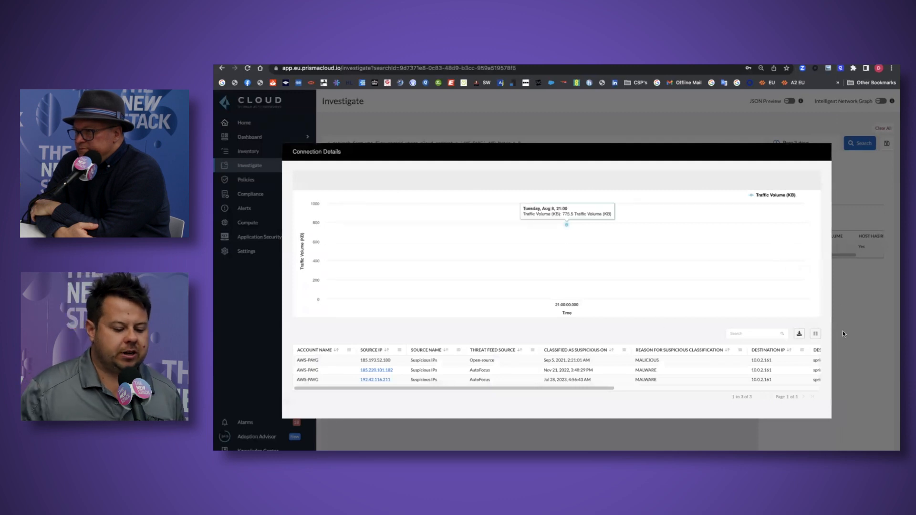
pyautogui.moveTo(566, 225)
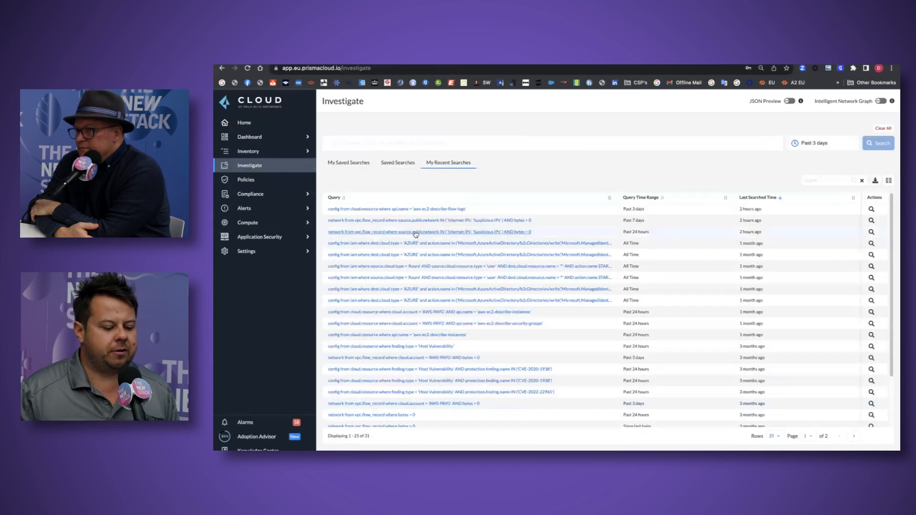
# Run the Internet and Suspicious IPs flow search, inspect traffic to the Spring4Shell host, then show the containers radar.
pyautogui.click(430, 232)
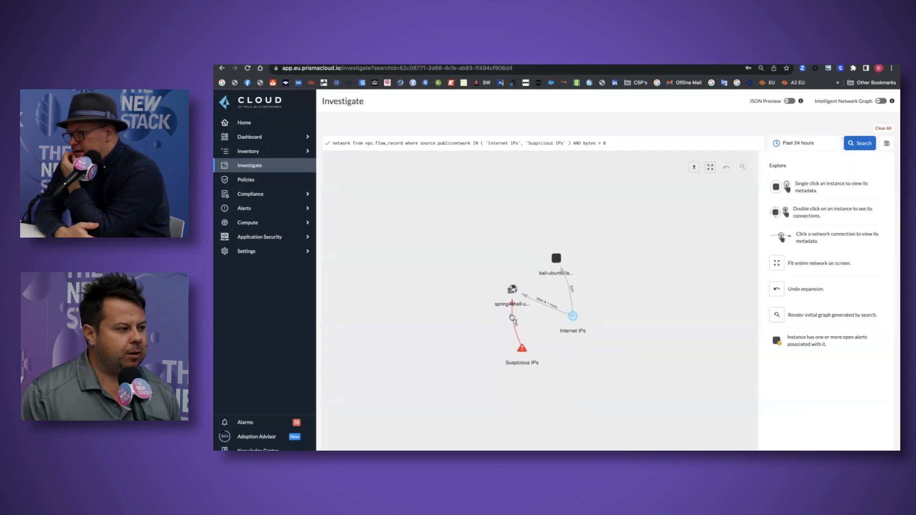
pyautogui.click(514, 328)
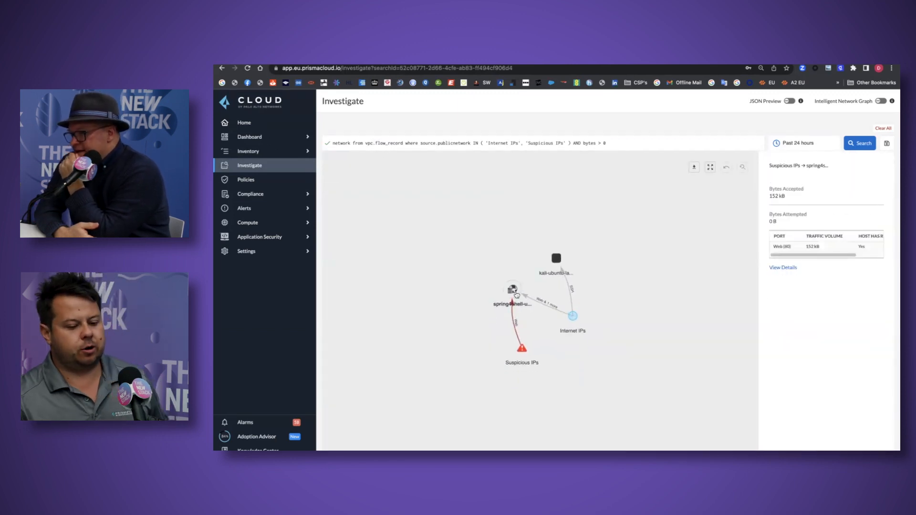
pyautogui.click(512, 289)
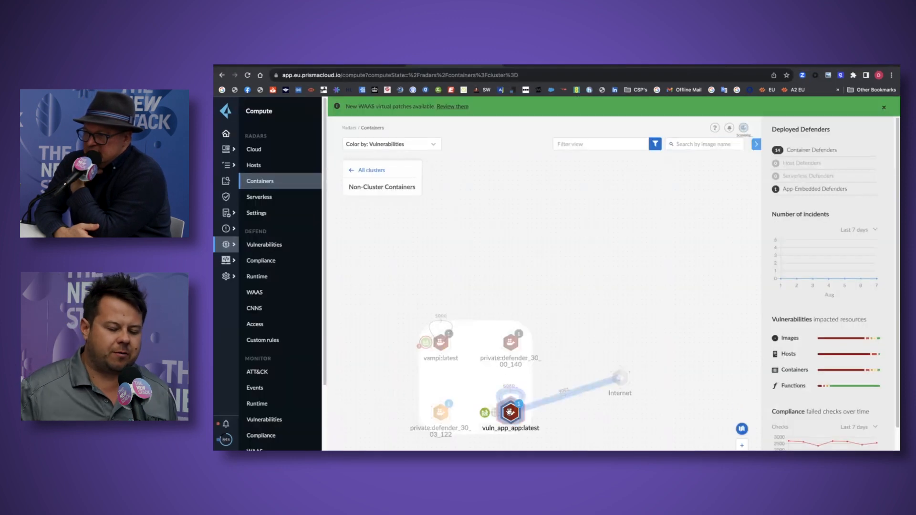
# Filter the container WAAS audit events to the vuln_app_app:latest image.
pyautogui.click(254, 387)
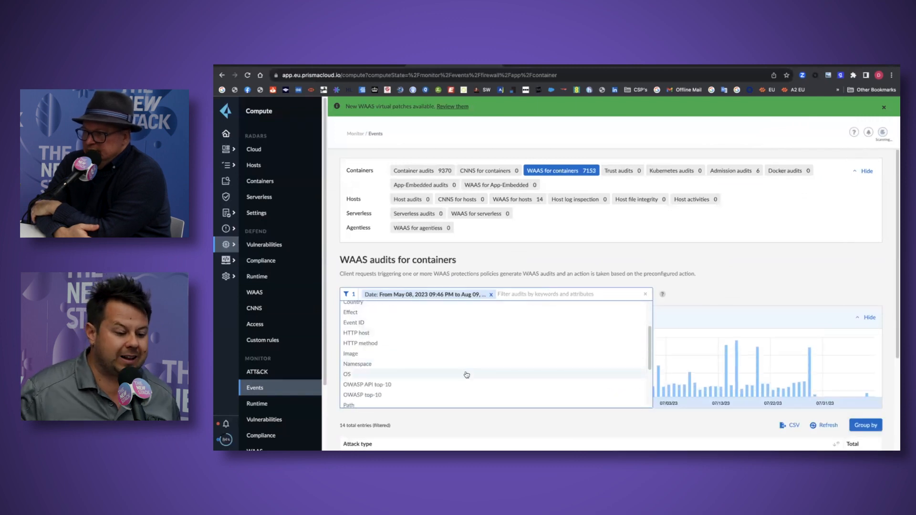
pyautogui.click(350, 353)
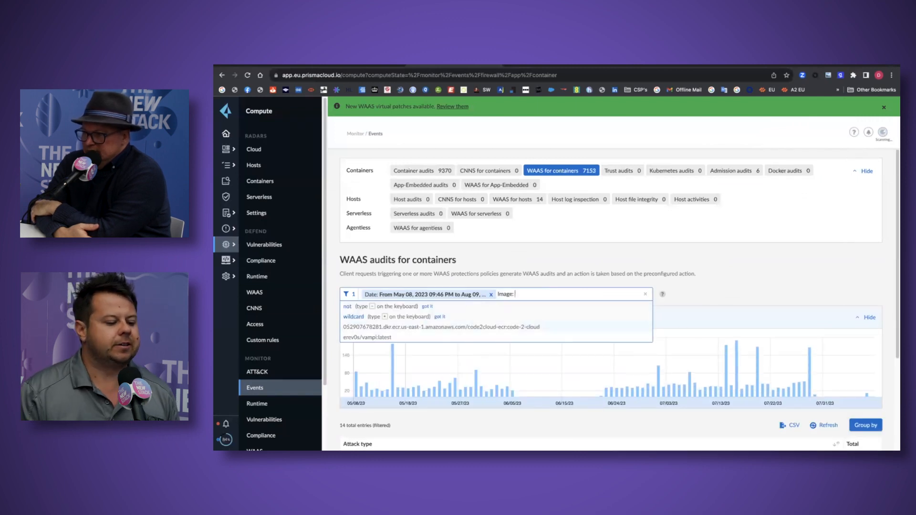
pyautogui.write('vuln_app_app:latest')
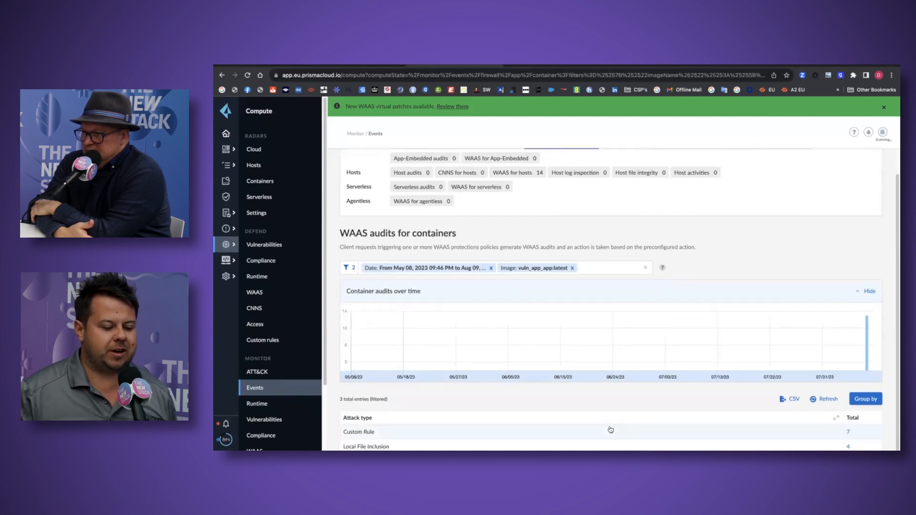
pyautogui.moveTo(850, 433)
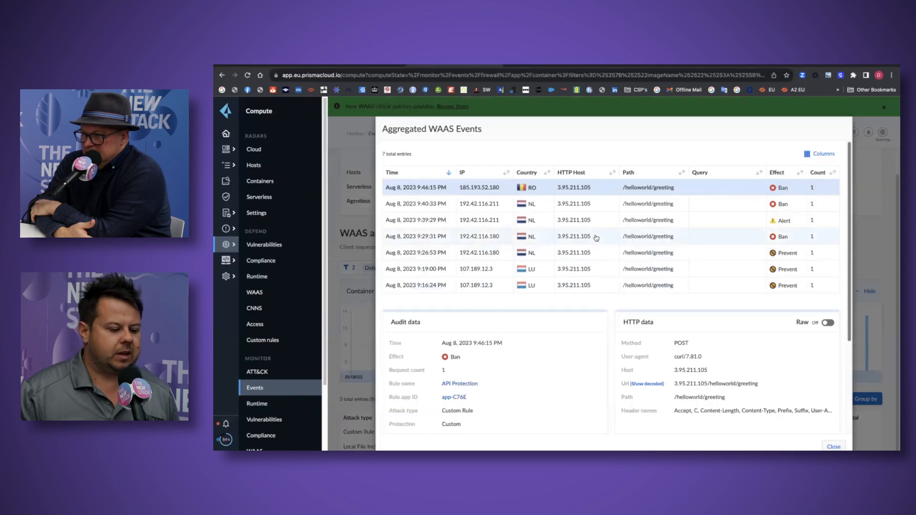
pyautogui.moveTo(420, 193)
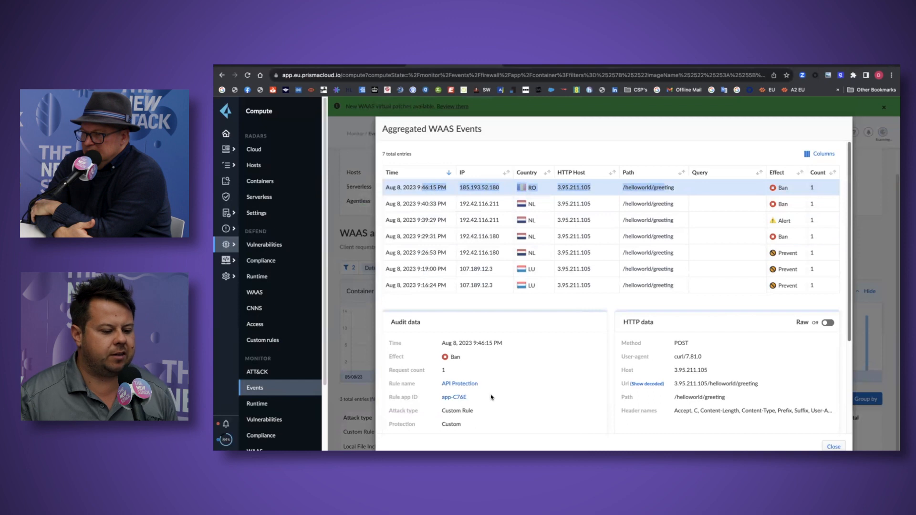
# Highlight the banned request's SpringShell Remote Code Execution forensic message.
pyautogui.scroll(-3)
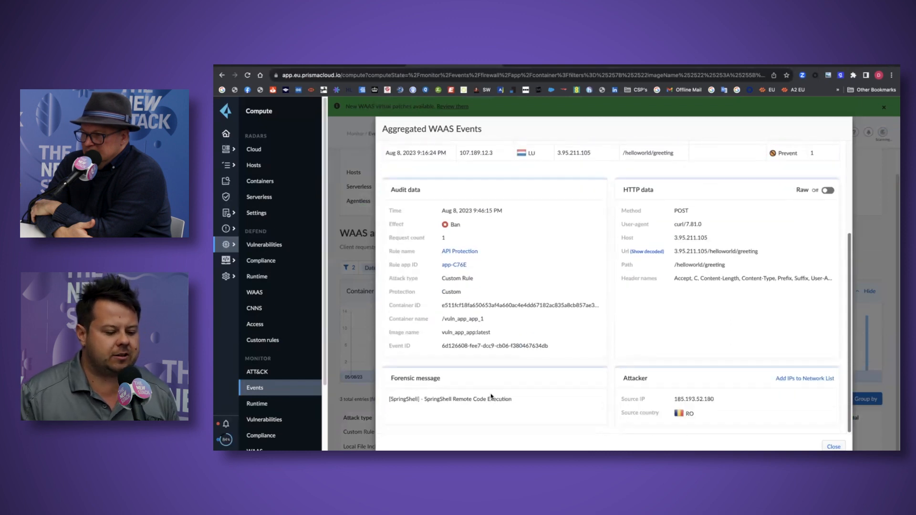
pyautogui.tripleClick(449, 399)
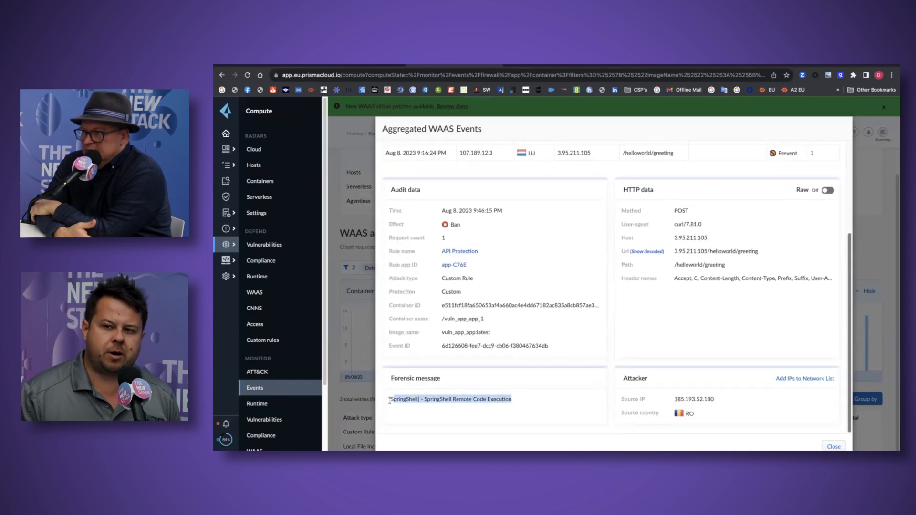